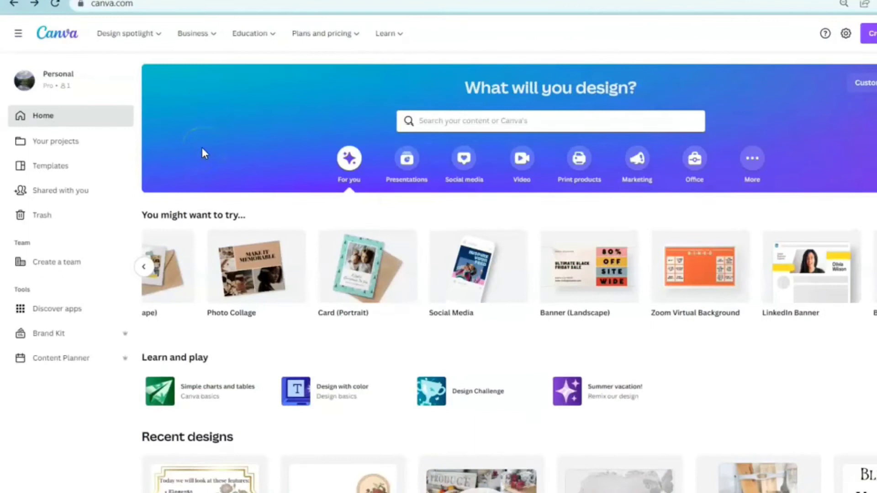
{"action": "mouse_move", "coordinate": [101, 130]}
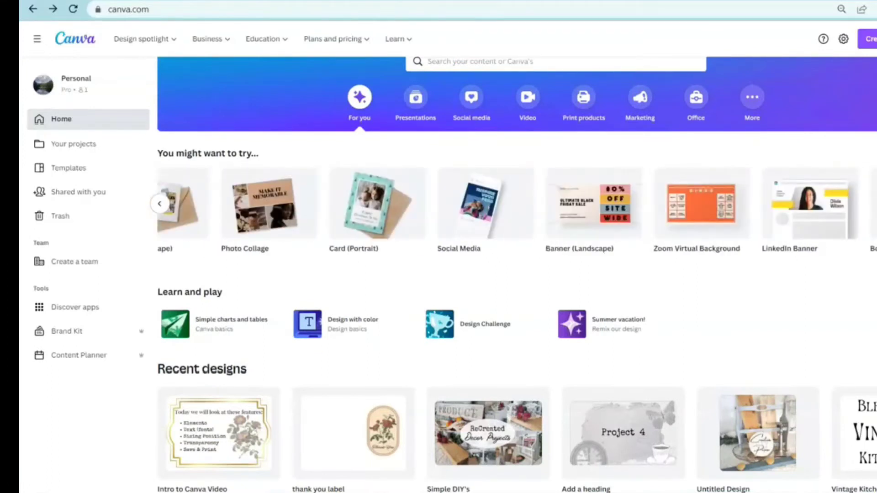
{"action": "mouse_move", "coordinate": [617, 264]}
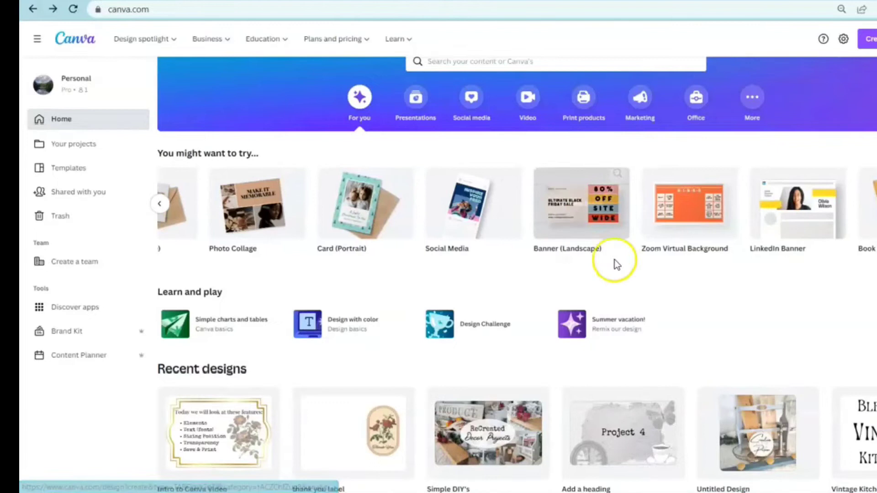
Step: Create a new design from the recent 11 × 8.5 in custom size
{"action": "scroll", "scroll_direction": "down", "scroll_amount": 3}
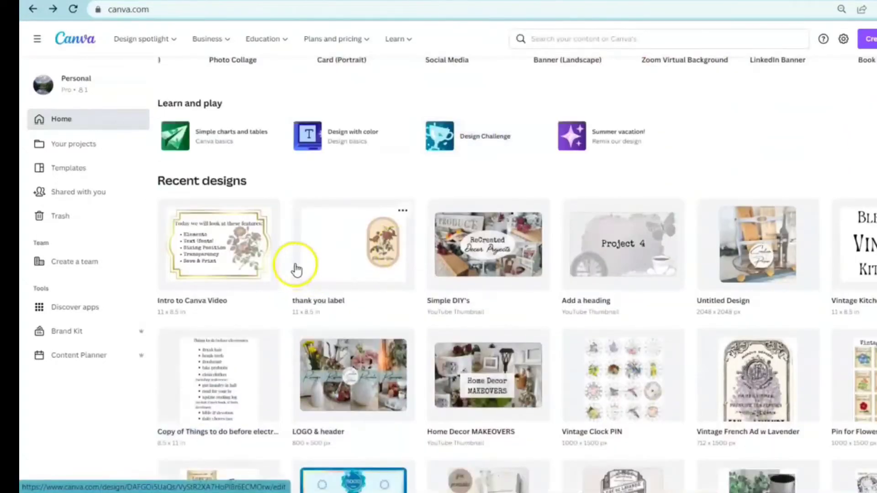
{"action": "scroll", "scroll_direction": "down", "scroll_amount": 3}
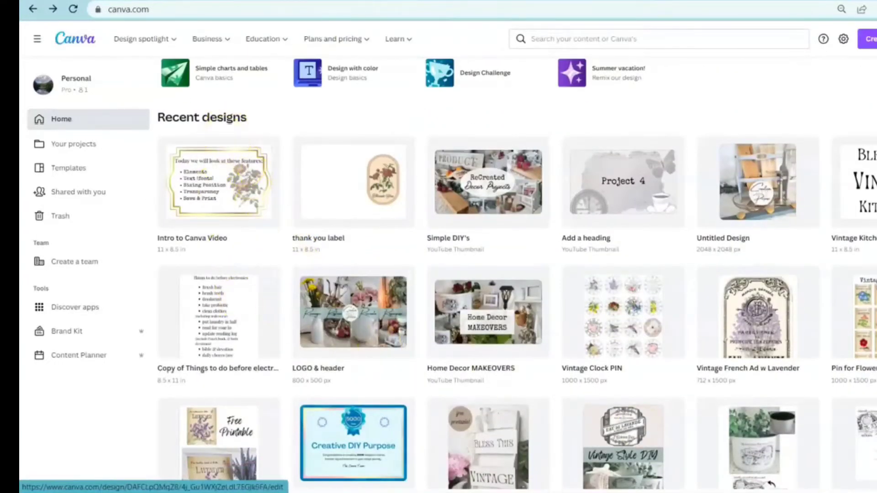
{"action": "mouse_move", "coordinate": [439, 368]}
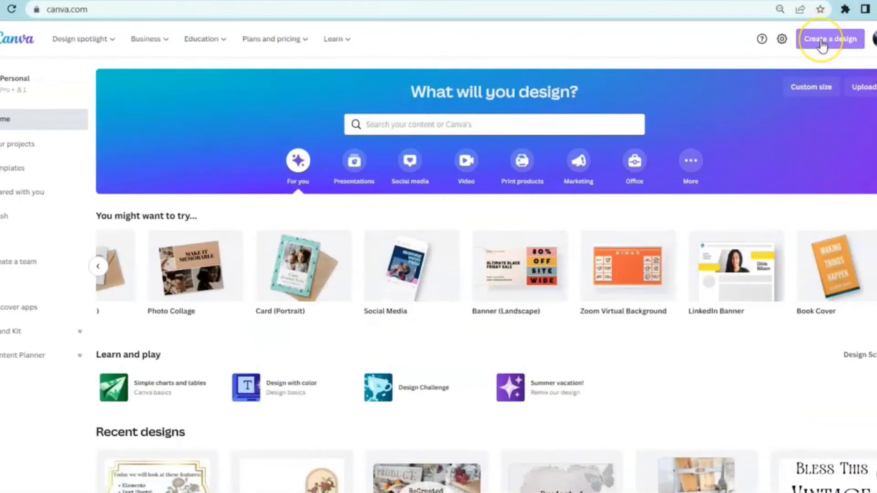
{"action": "left_click", "coordinate": [829, 39]}
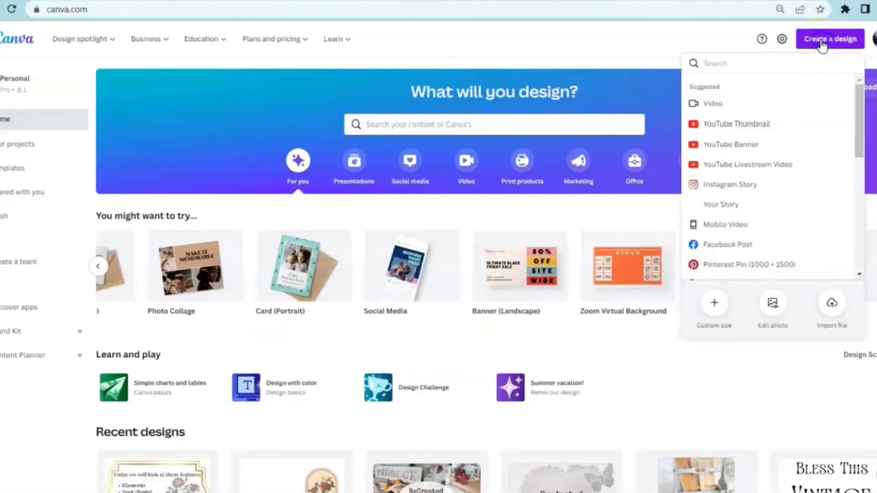
{"action": "mouse_move", "coordinate": [714, 303]}
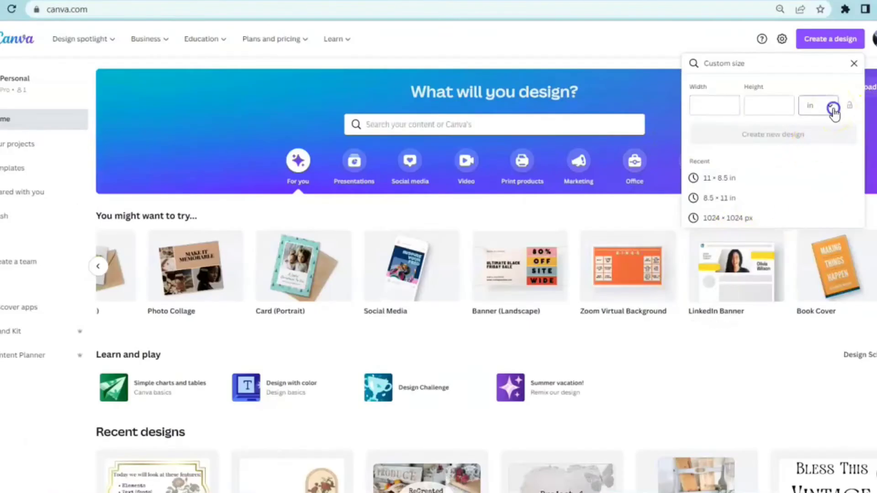
{"action": "left_click", "coordinate": [828, 106]}
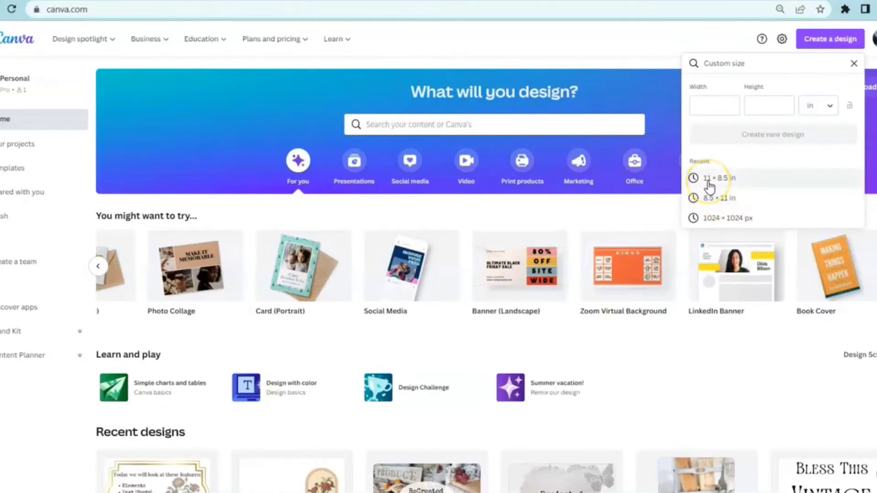
{"action": "mouse_move", "coordinate": [703, 207]}
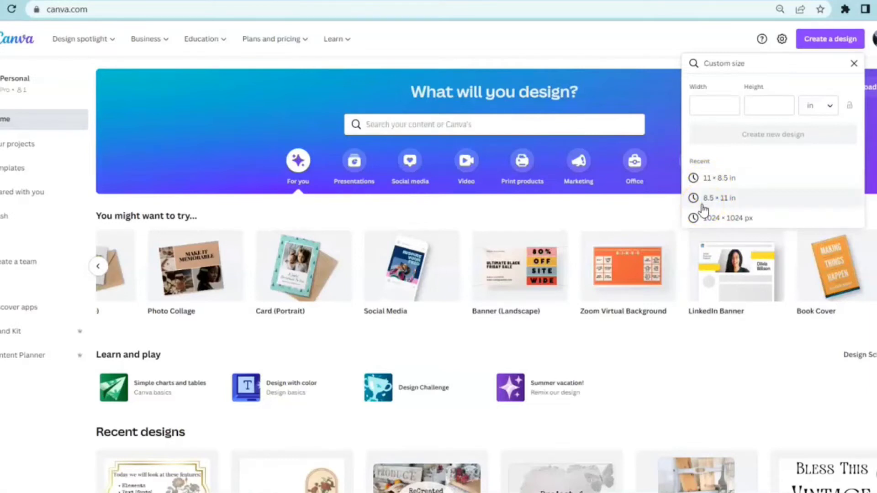
{"action": "mouse_move", "coordinate": [714, 184]}
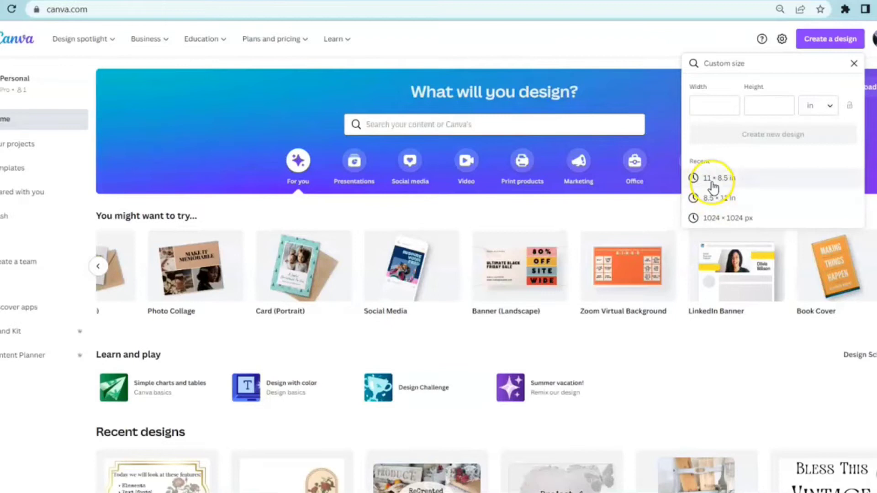
{"action": "left_click", "coordinate": [715, 178]}
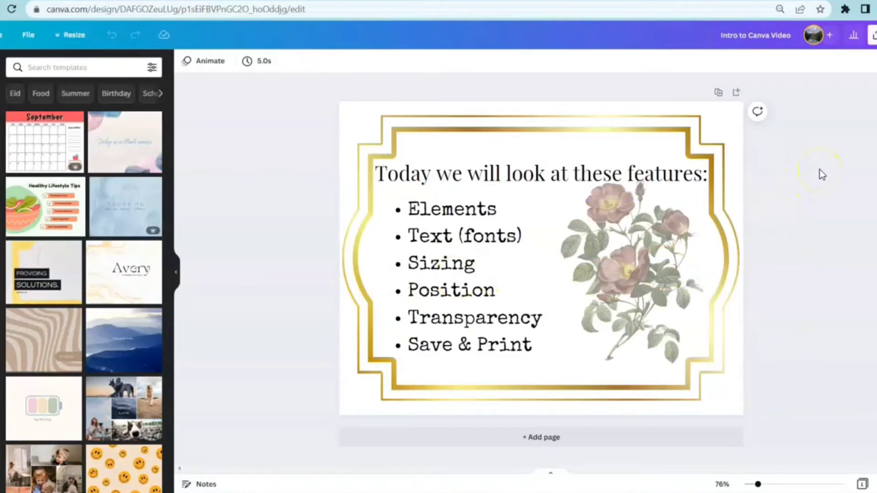
{"action": "mouse_move", "coordinate": [822, 175]}
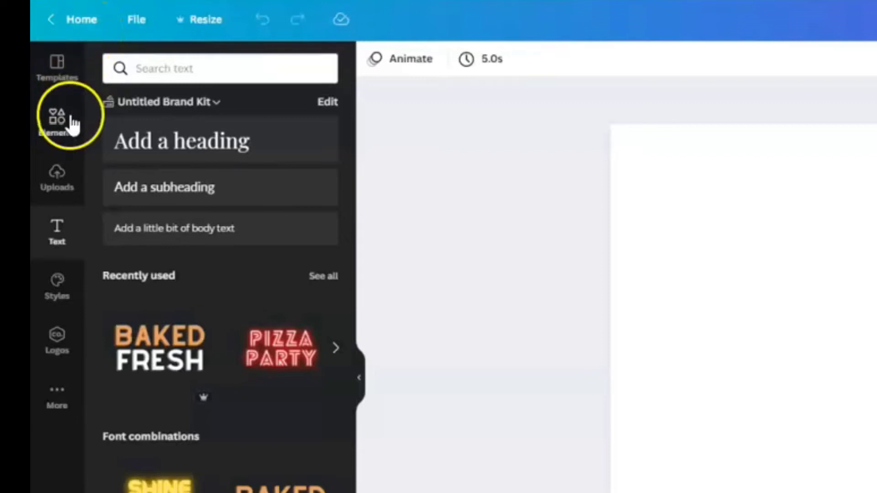
Step: Search Elements for 'vintage' graphics and narrow to the Vintage flower suggestion
{"action": "left_click", "coordinate": [57, 116]}
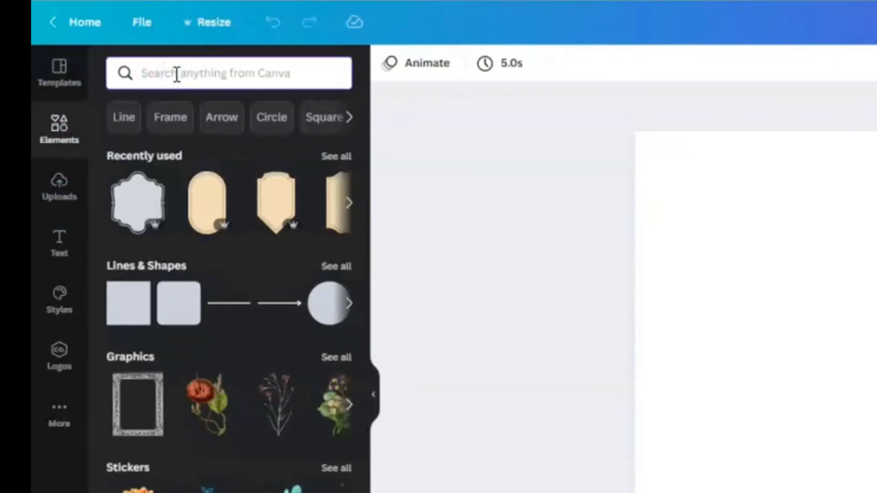
{"action": "type", "text": "vintag"}
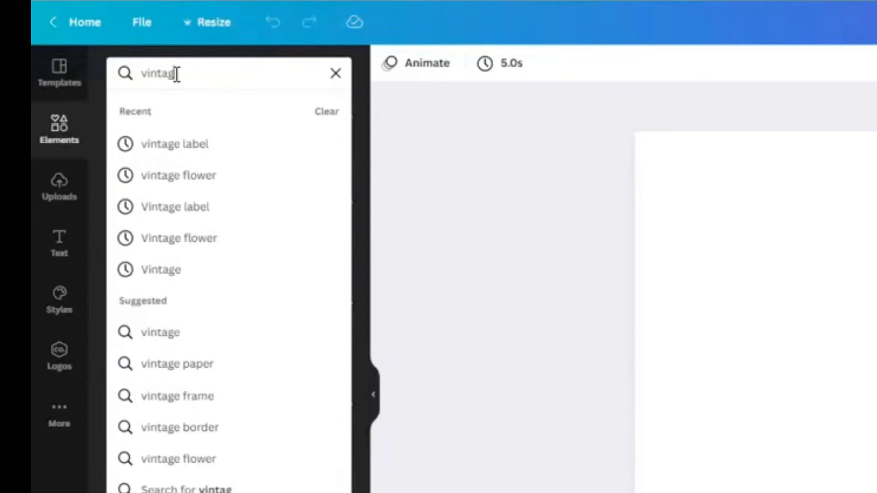
{"action": "key", "text": "Enter"}
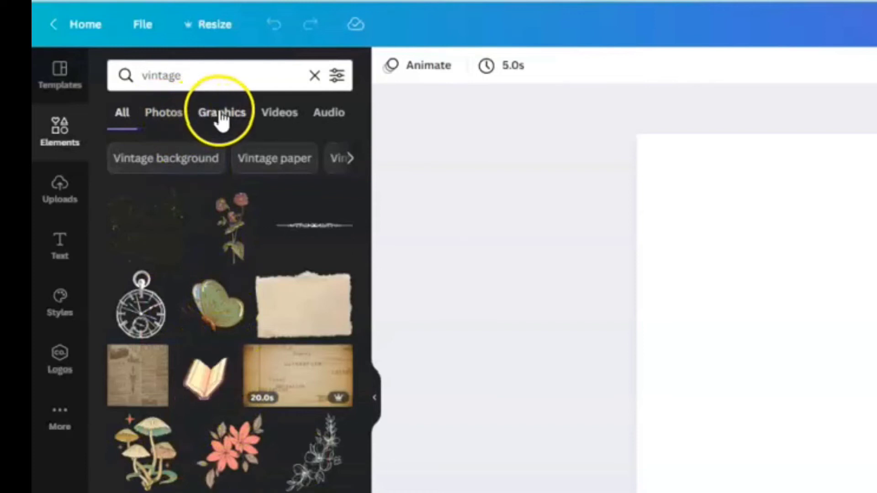
{"action": "left_click", "coordinate": [222, 113]}
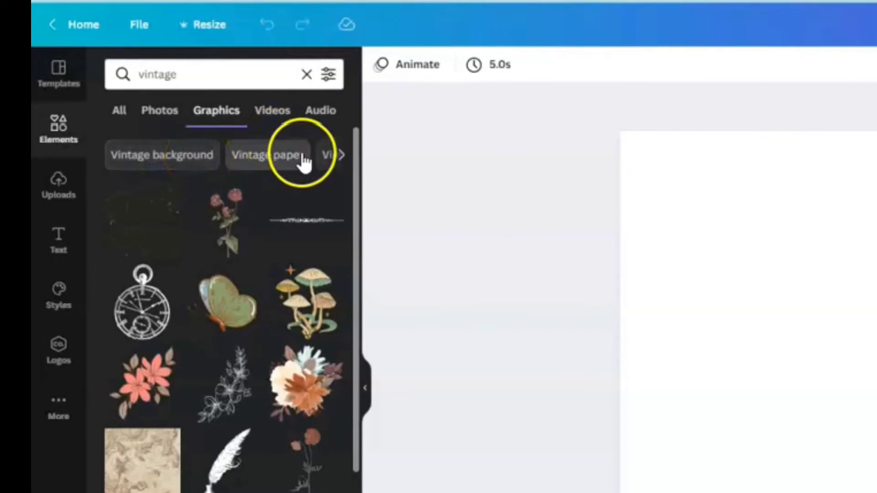
{"action": "left_click", "coordinate": [340, 154]}
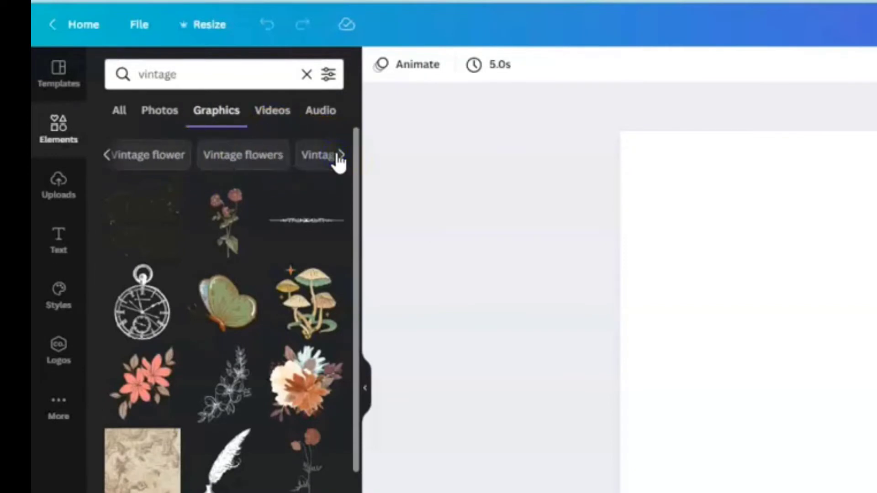
{"action": "left_click", "coordinate": [243, 155]}
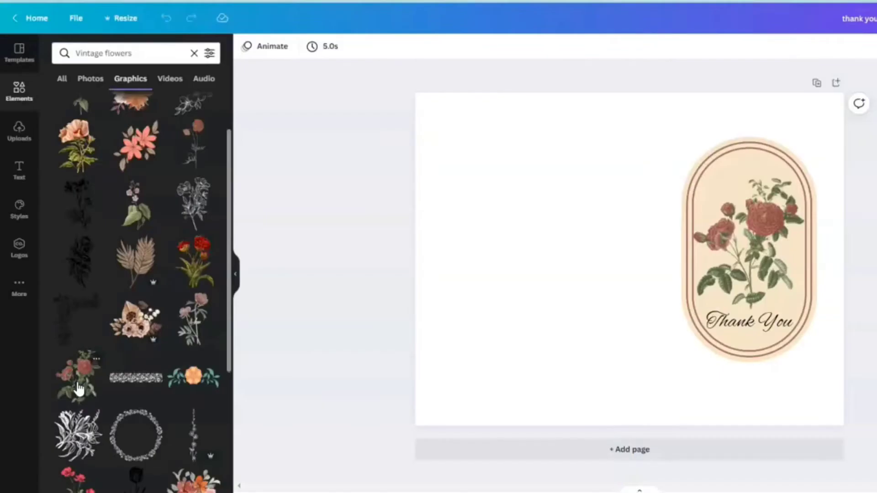
{"action": "mouse_move", "coordinate": [144, 284]}
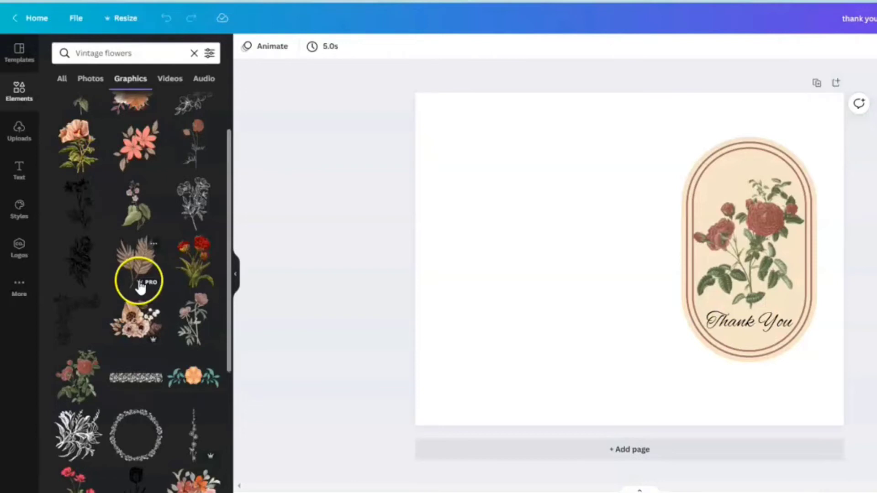
{"action": "mouse_move", "coordinate": [135, 150]}
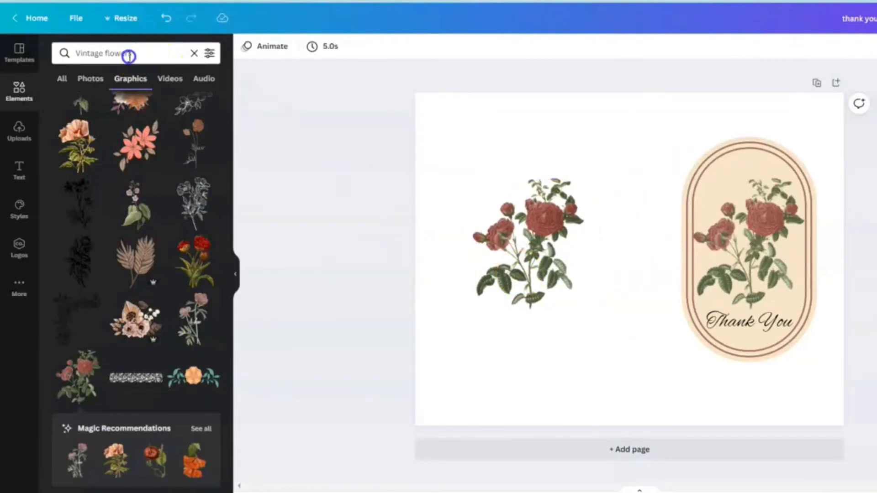
Step: Search Elements for 'Vintage label' and add the beige shield label to the page
{"action": "type", "text": "Vintage label"}
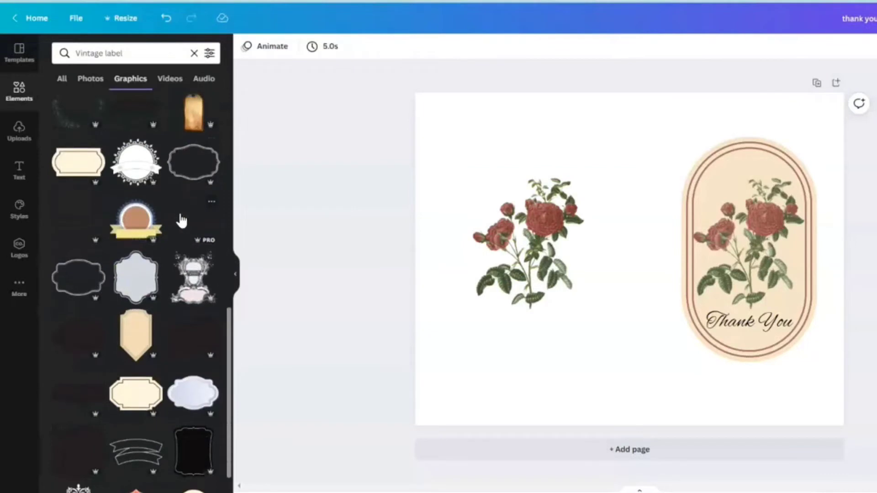
{"action": "scroll", "scroll_direction": "down", "scroll_amount": 3}
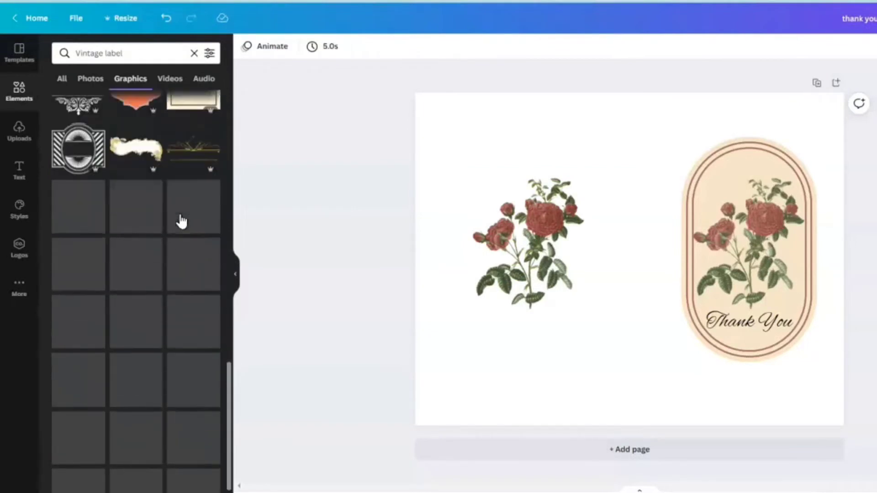
{"action": "scroll", "scroll_direction": "down", "scroll_amount": 3}
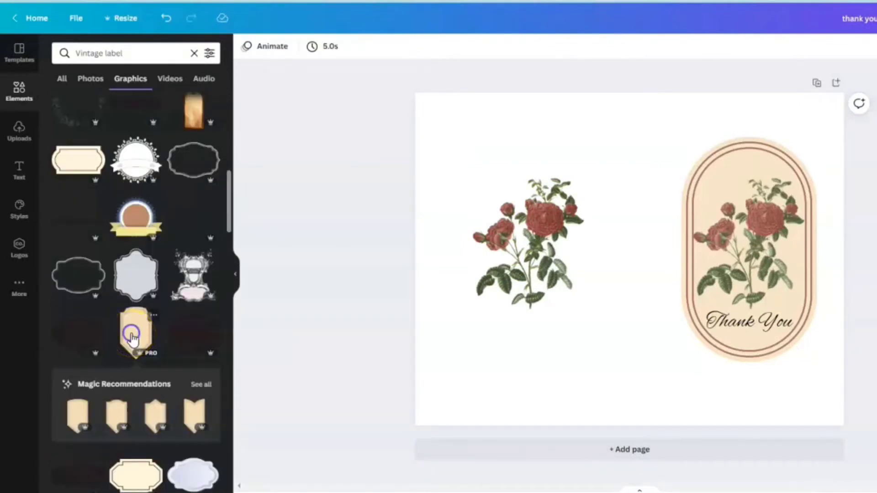
{"action": "left_click", "coordinate": [133, 339]}
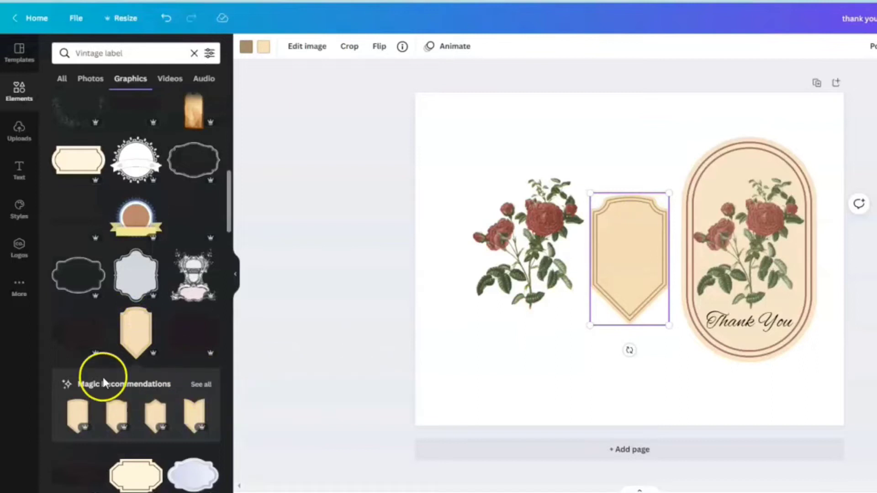
{"action": "scroll", "scroll_direction": "down", "scroll_amount": 3}
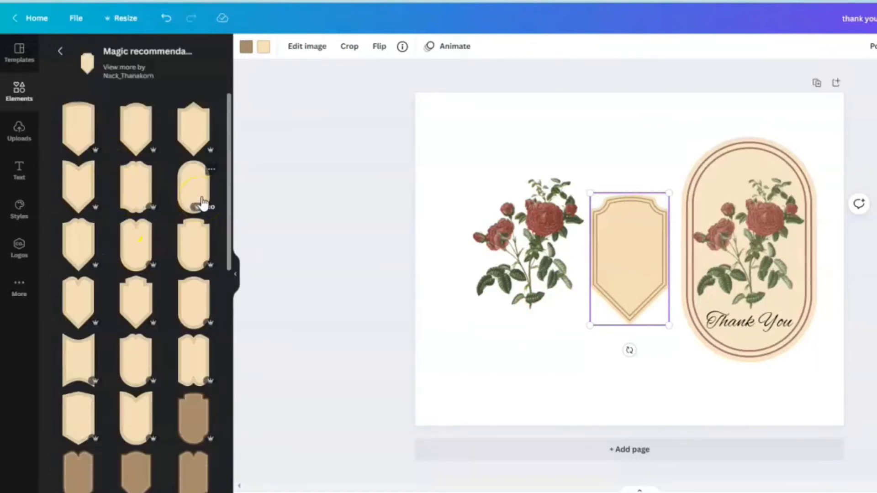
{"action": "scroll", "scroll_direction": "down", "scroll_amount": 3}
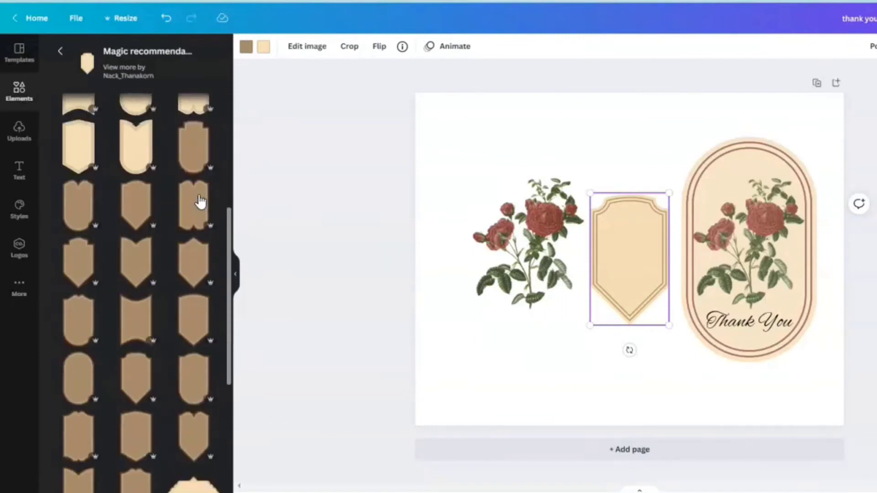
{"action": "scroll", "scroll_direction": "down", "scroll_amount": 3}
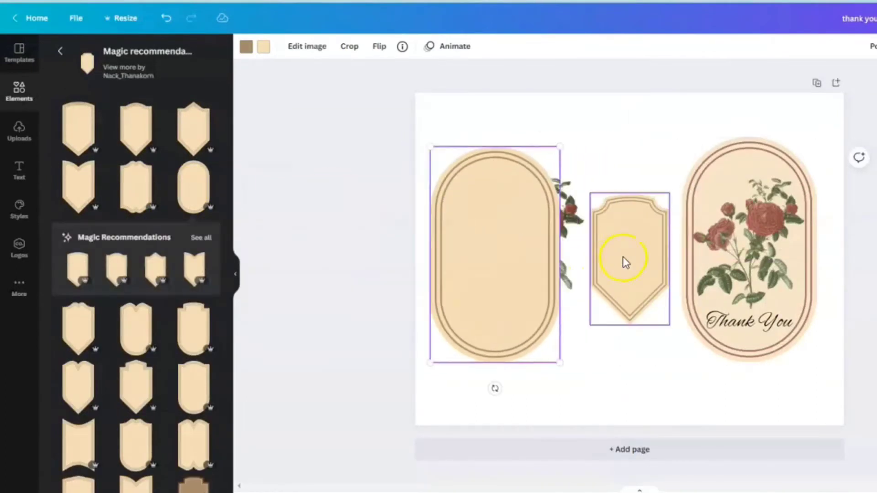
Step: Delete the shield label via its right-click menu, then undo and redo the deletion
{"action": "left_click", "coordinate": [623, 262]}
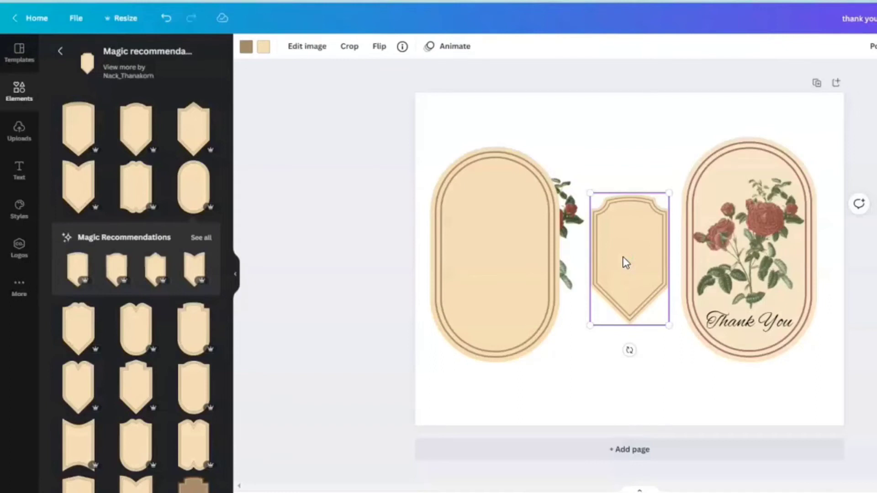
{"action": "right_click", "coordinate": [624, 263]}
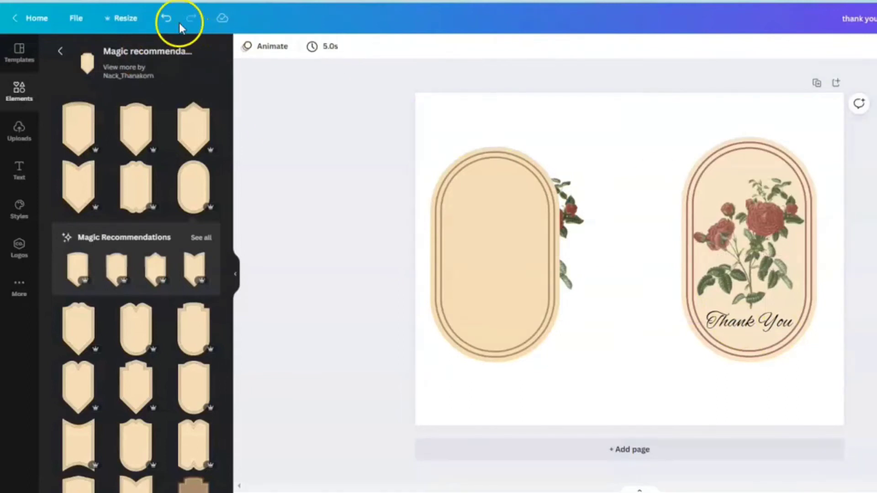
{"action": "left_click", "coordinate": [168, 19]}
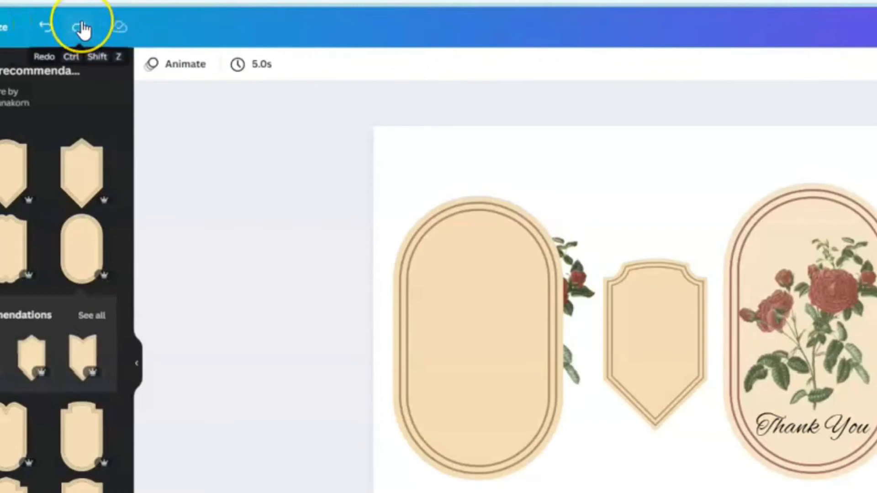
{"action": "left_click", "coordinate": [80, 24]}
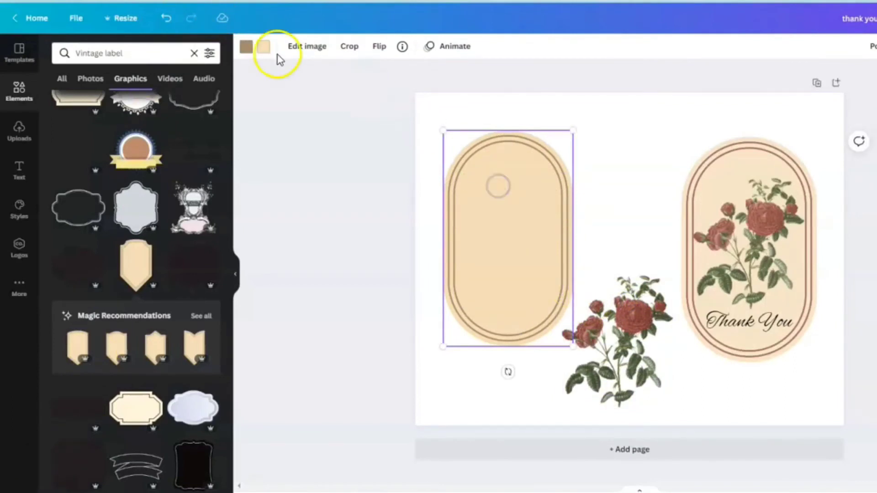
Step: Set the left oval's outline to the burgundy Photo Colors swatch from the roses
{"action": "left_click", "coordinate": [246, 47]}
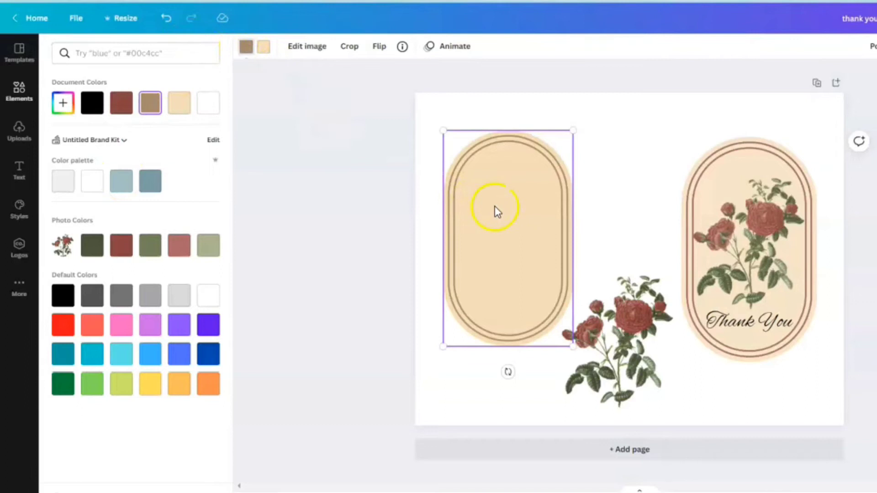
{"action": "mouse_move", "coordinate": [507, 232]}
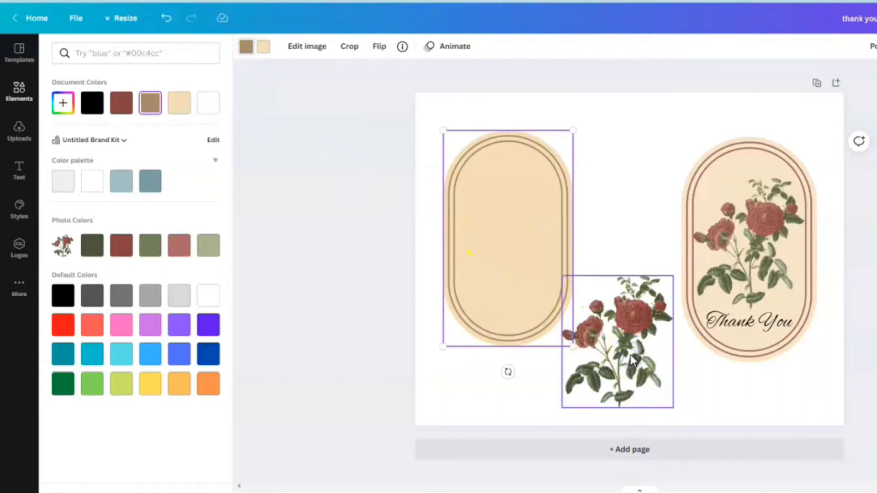
{"action": "type", "text": "Vintage label"}
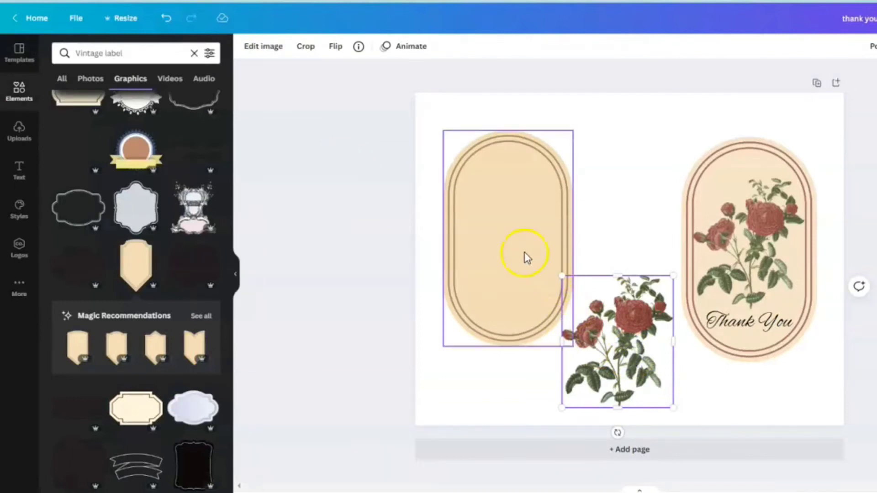
{"action": "left_click", "coordinate": [245, 48]}
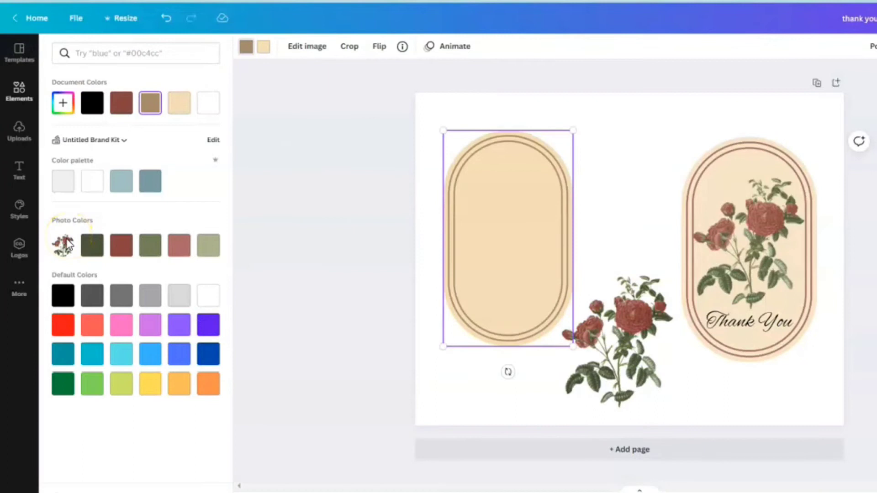
{"action": "mouse_move", "coordinate": [208, 246]}
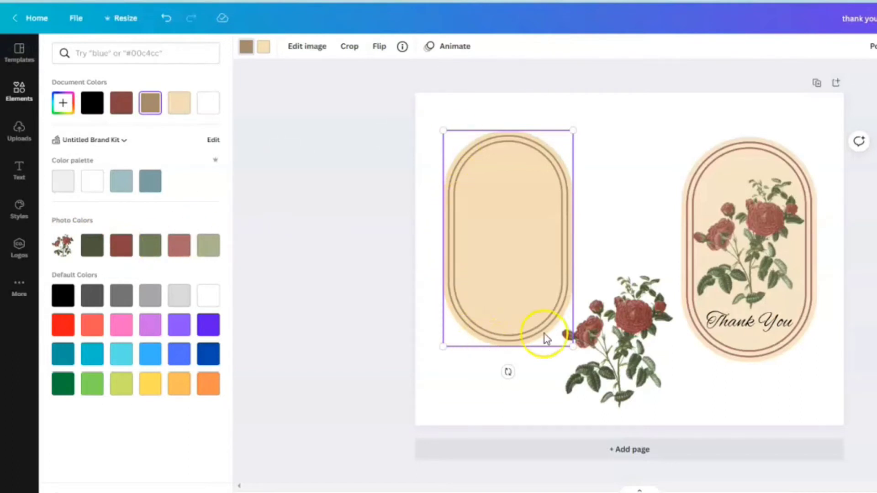
{"action": "left_click", "coordinate": [121, 246]}
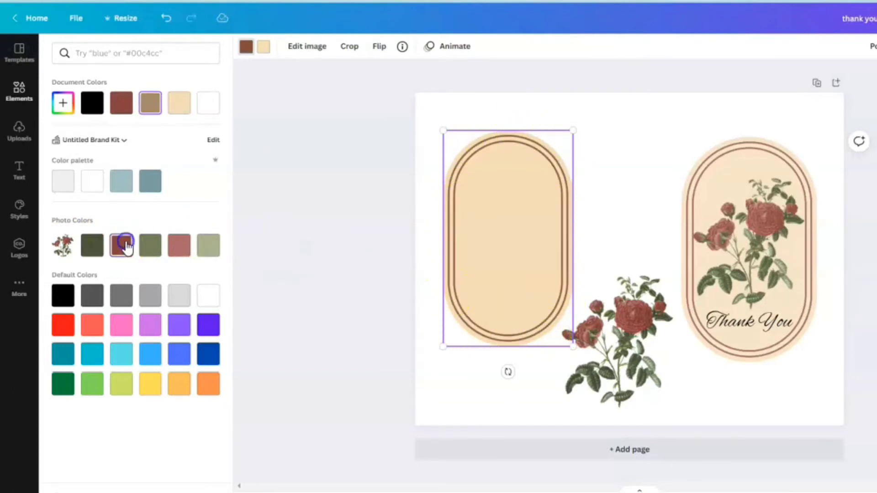
{"action": "left_click", "coordinate": [121, 245]}
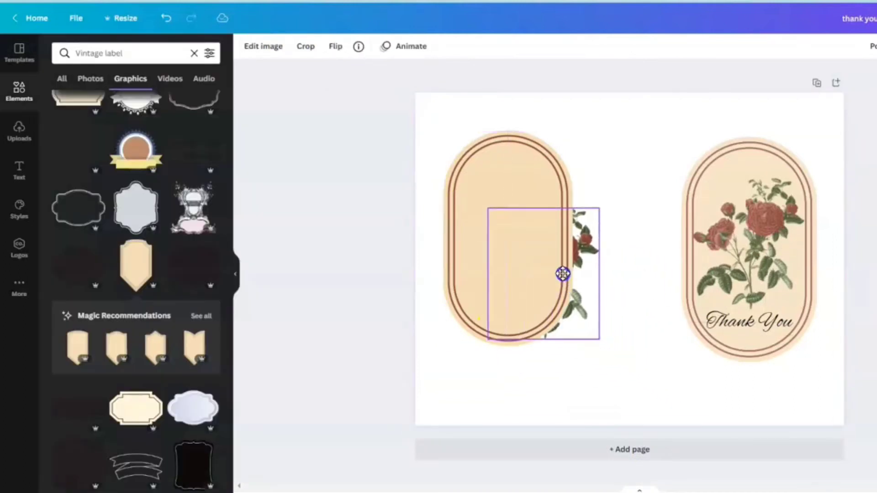
Step: Move the rose bouquet onto the left oval and adjust the layering order
{"action": "left_click_drag", "start_coordinate": [562, 274], "coordinate": [524, 246]}
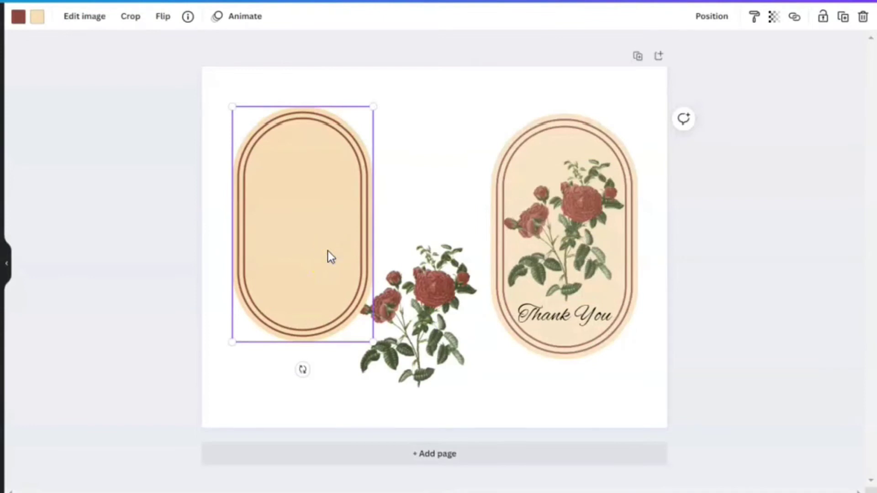
{"action": "mouse_move", "coordinate": [709, 16]}
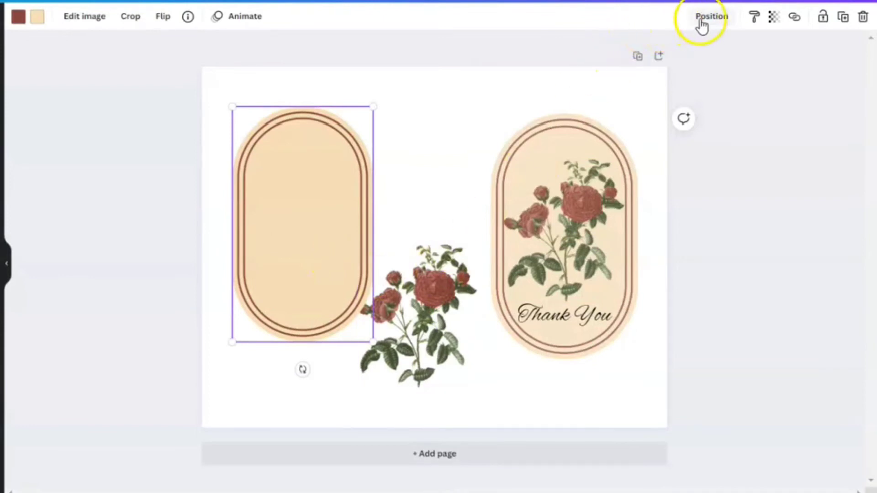
{"action": "left_click", "coordinate": [712, 16]}
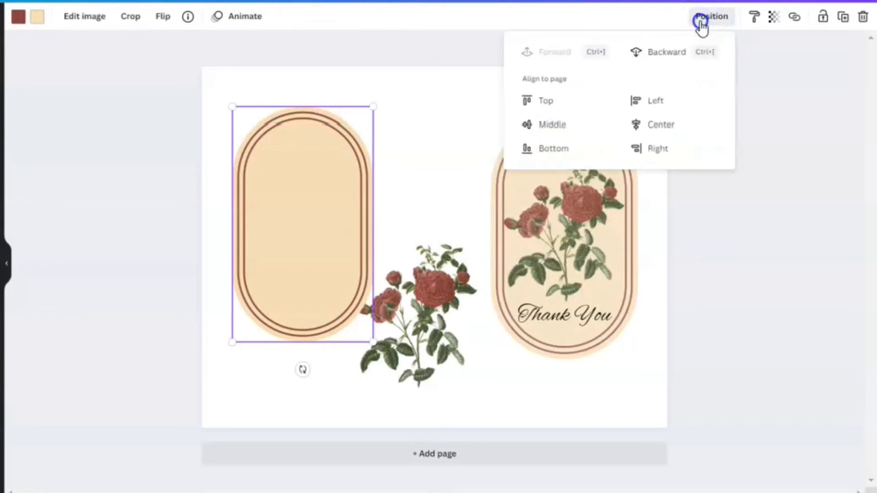
{"action": "mouse_move", "coordinate": [561, 51]}
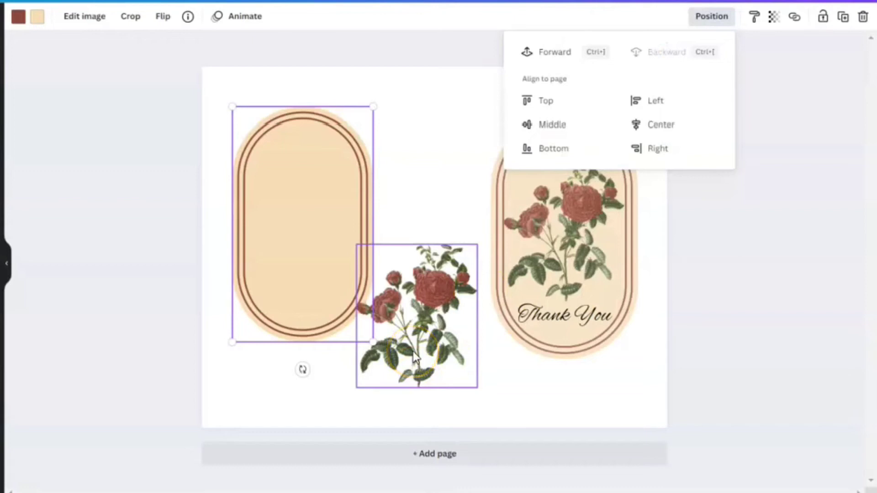
{"action": "left_click", "coordinate": [711, 17]}
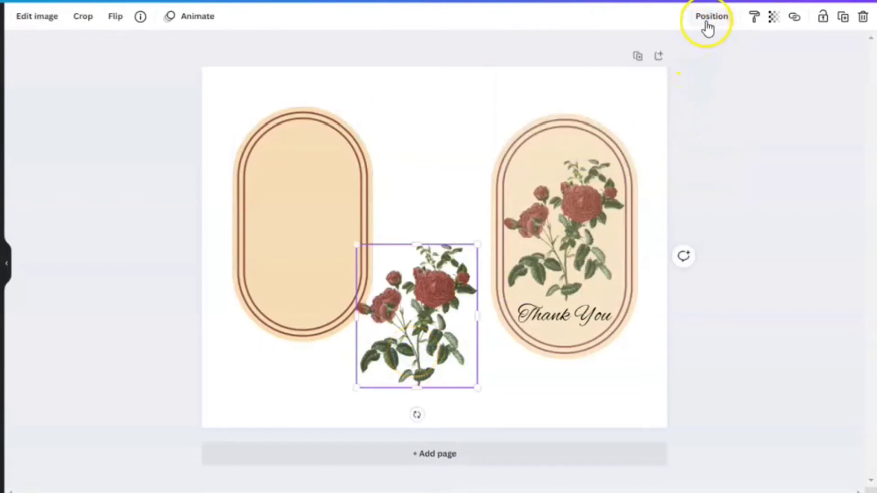
{"action": "left_click", "coordinate": [711, 17]}
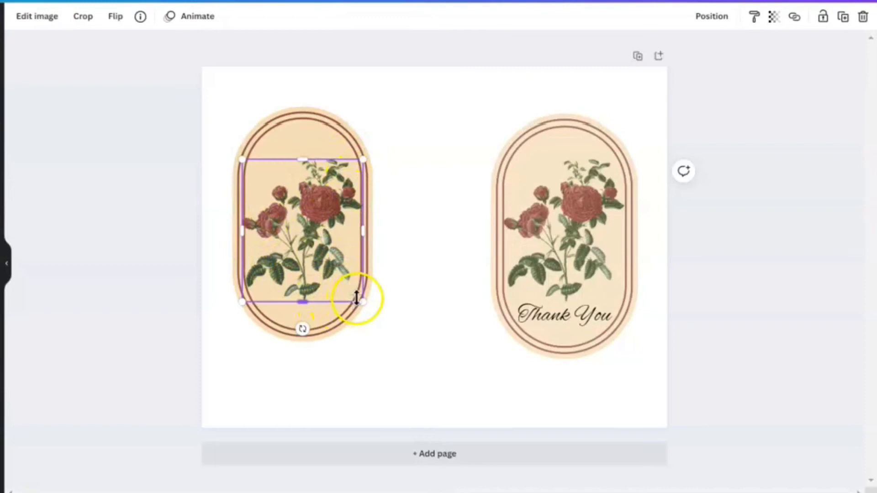
Step: Resize the rose with its corner handle to fit inside the oval's border
{"action": "left_click_drag", "start_coordinate": [364, 302], "coordinate": [402, 330]}
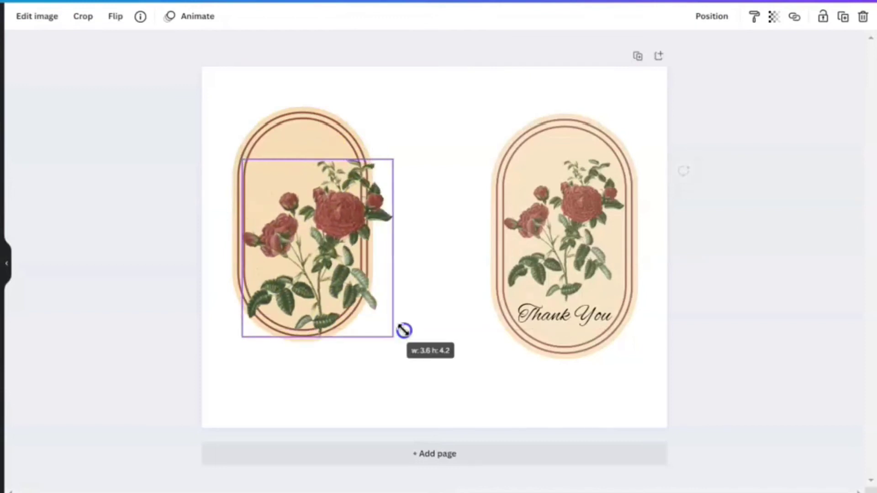
{"action": "left_click_drag", "start_coordinate": [402, 331], "coordinate": [392, 328]}
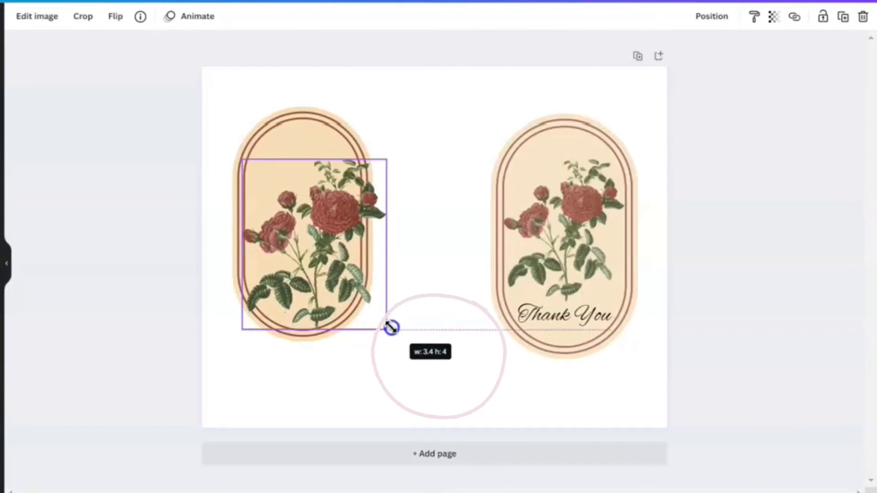
{"action": "left_click_drag", "start_coordinate": [391, 329], "coordinate": [394, 329]}
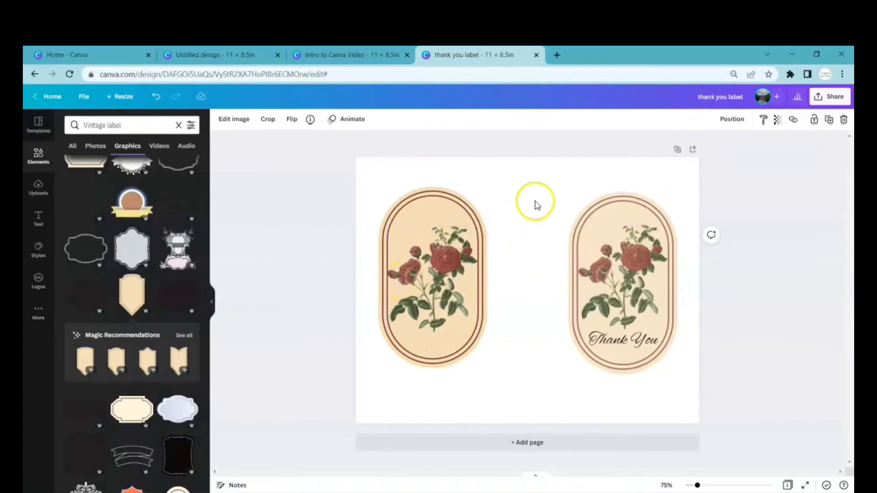
Step: Select the left oval tag and drag its transparency slider to about 72
{"action": "left_click", "coordinate": [448, 246]}
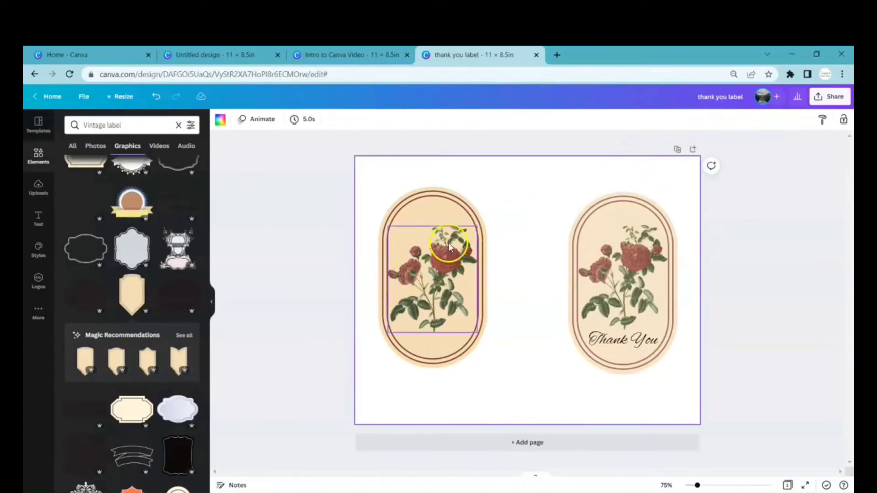
{"action": "left_click", "coordinate": [773, 120]}
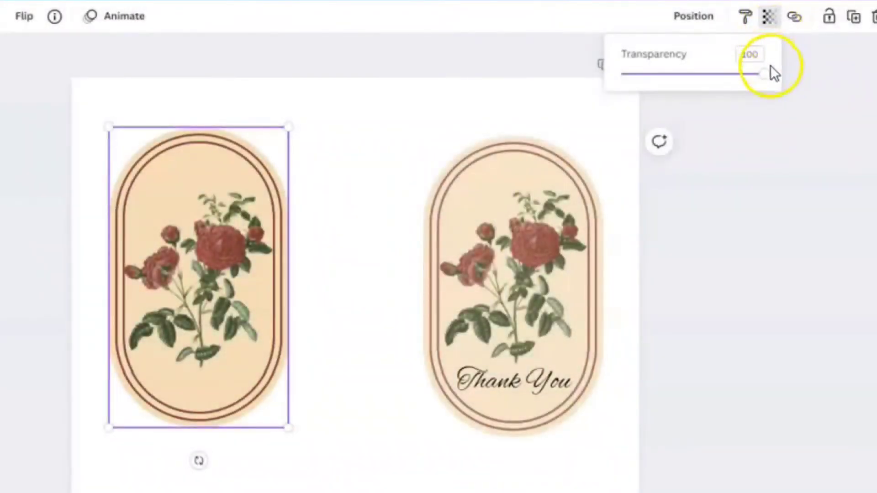
{"action": "left_click_drag", "start_coordinate": [764, 73], "coordinate": [727, 73]}
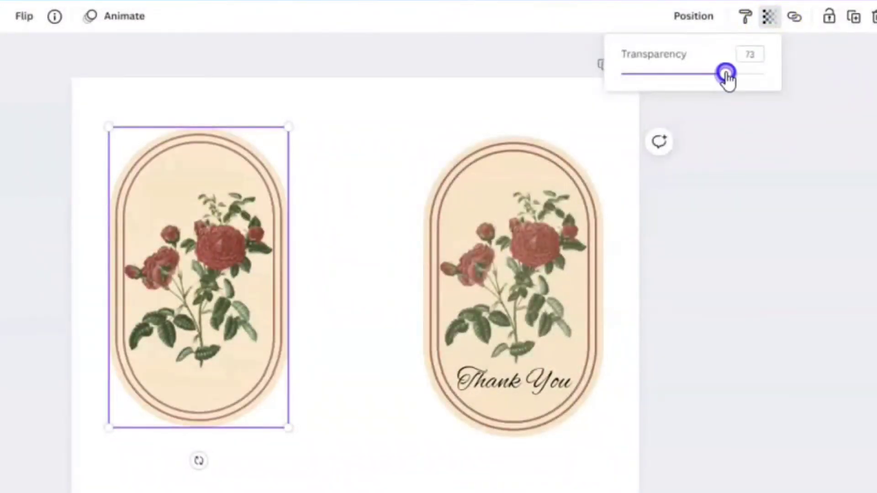
{"action": "left_click_drag", "start_coordinate": [722, 73], "coordinate": [724, 73]}
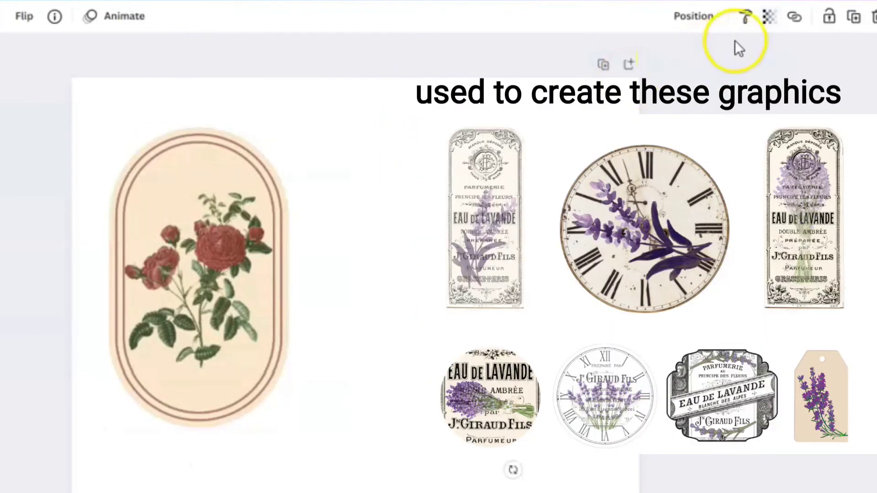
{"action": "left_click", "coordinate": [768, 15]}
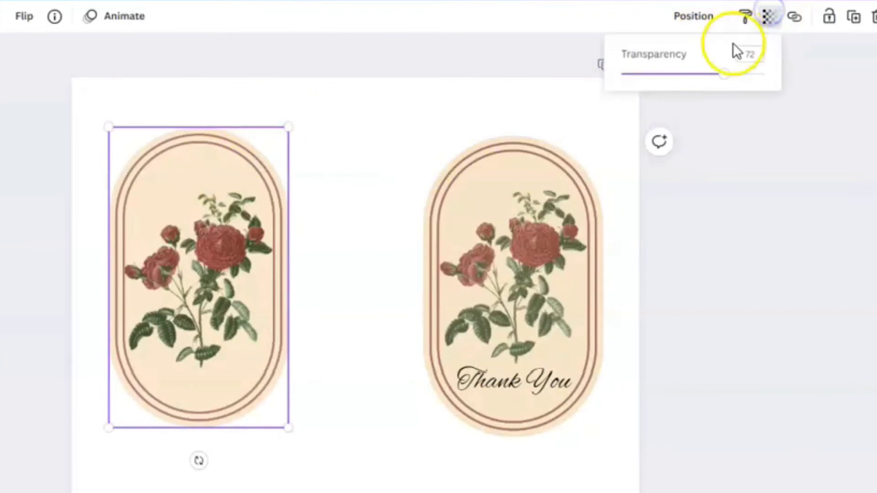
{"action": "left_click_drag", "start_coordinate": [722, 67], "coordinate": [729, 68]}
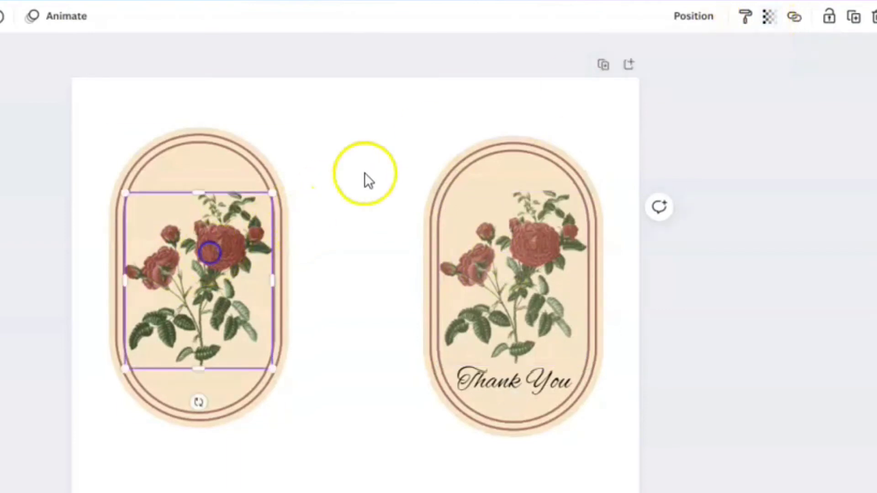
{"action": "left_click", "coordinate": [769, 16]}
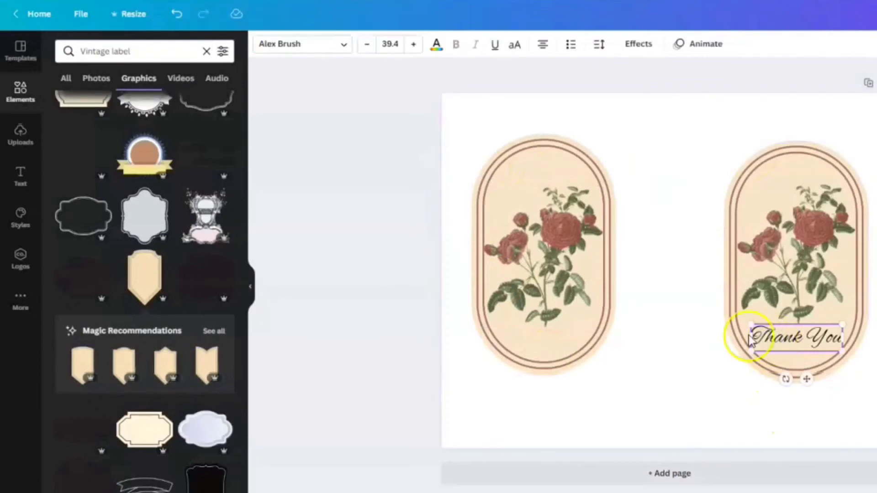
Step: Select the Thank You text and search the font list for 'script' fonts
{"action": "left_click", "coordinate": [20, 174]}
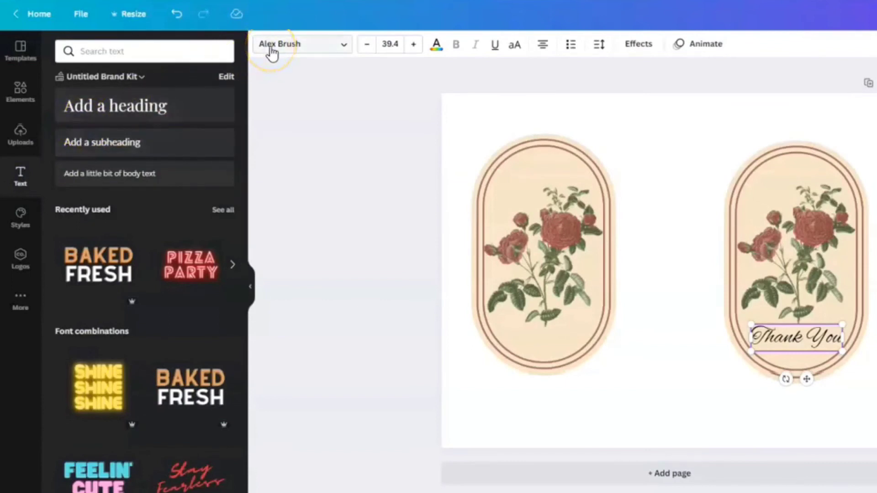
{"action": "left_click", "coordinate": [301, 44]}
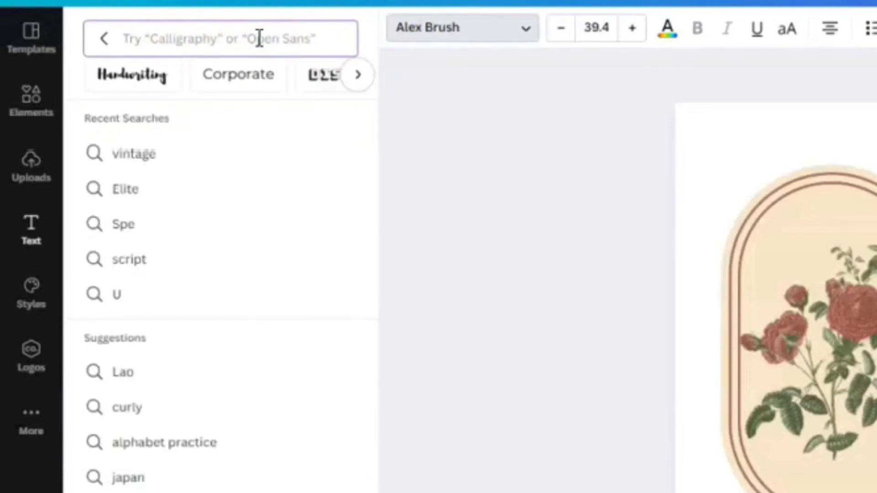
{"action": "left_click", "coordinate": [134, 154]}
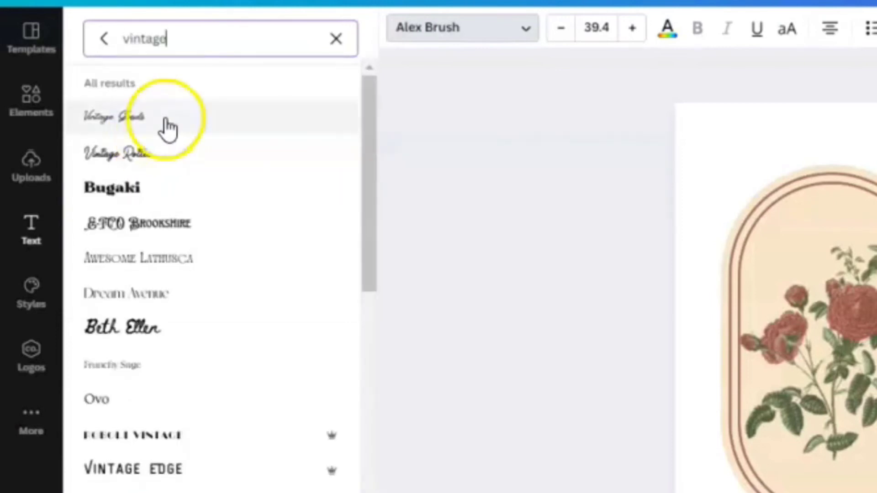
{"action": "type", "text": "script"}
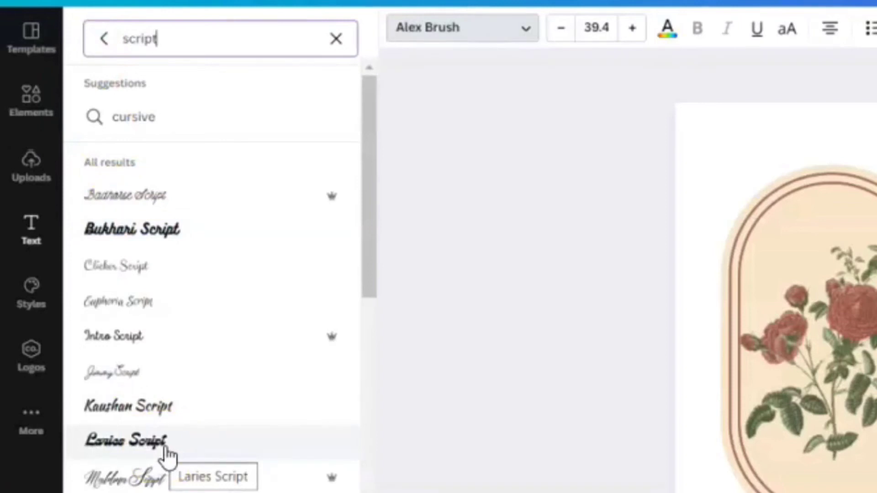
{"action": "scroll", "scroll_direction": "down", "scroll_amount": 3}
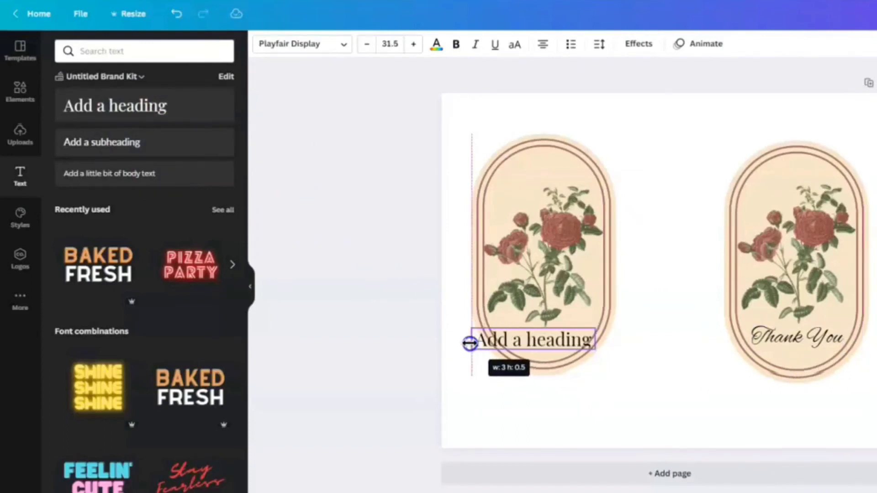
Step: Apply the Alex Brush font to the new heading and type 'Thank You'
{"action": "left_click", "coordinate": [301, 44]}
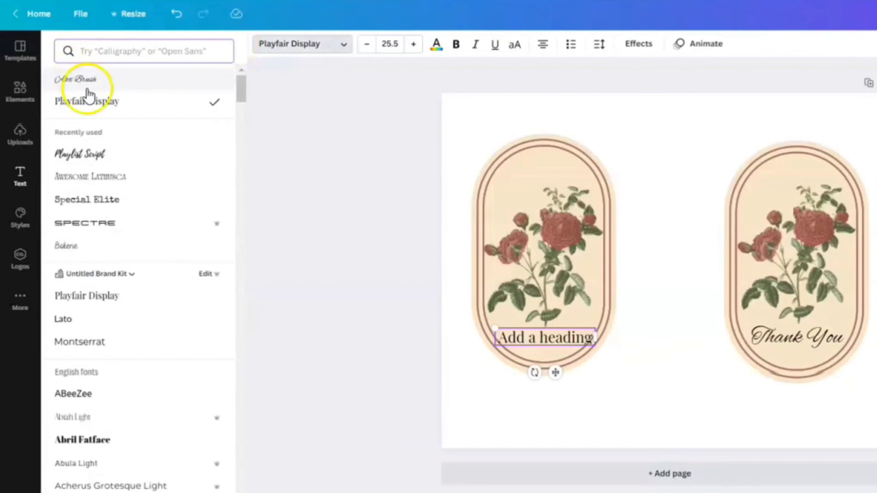
{"action": "mouse_move", "coordinate": [89, 85]}
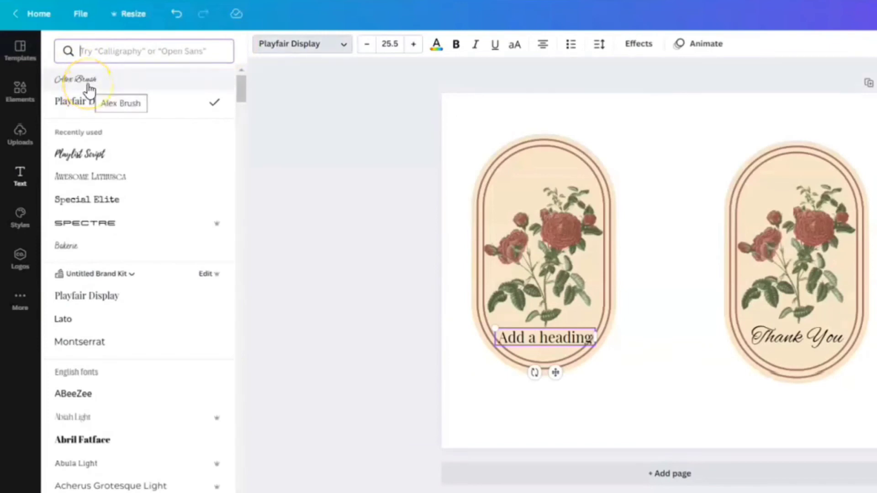
{"action": "left_click", "coordinate": [75, 80]}
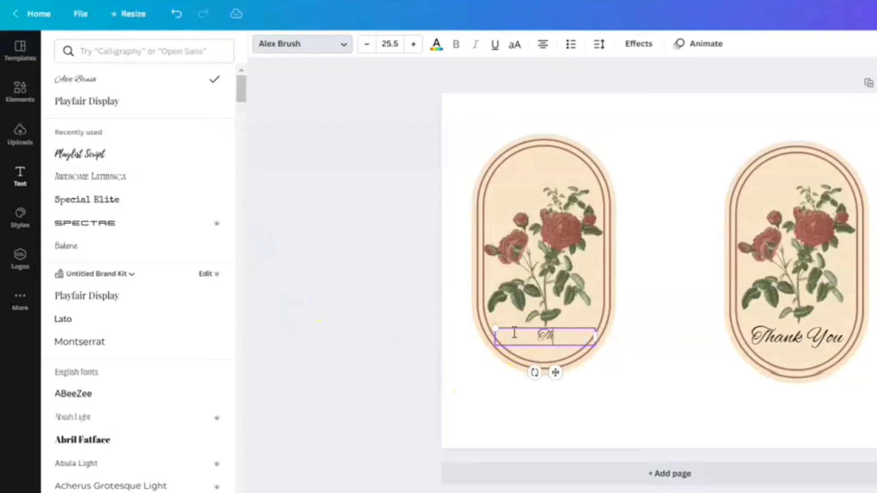
{"action": "type", "text": "hank You"}
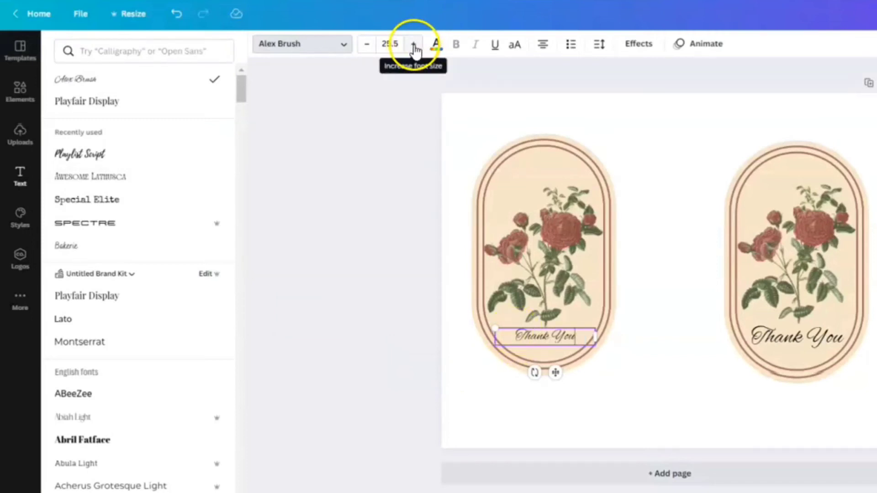
Step: Enlarge the left tag's Thank You text with five font-size increases
{"action": "left_click", "coordinate": [414, 44]}
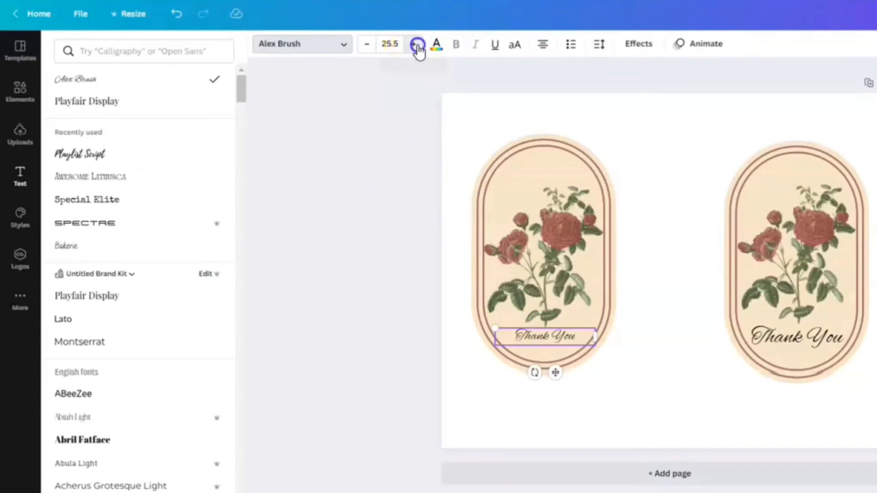
{"action": "left_click", "coordinate": [415, 44]}
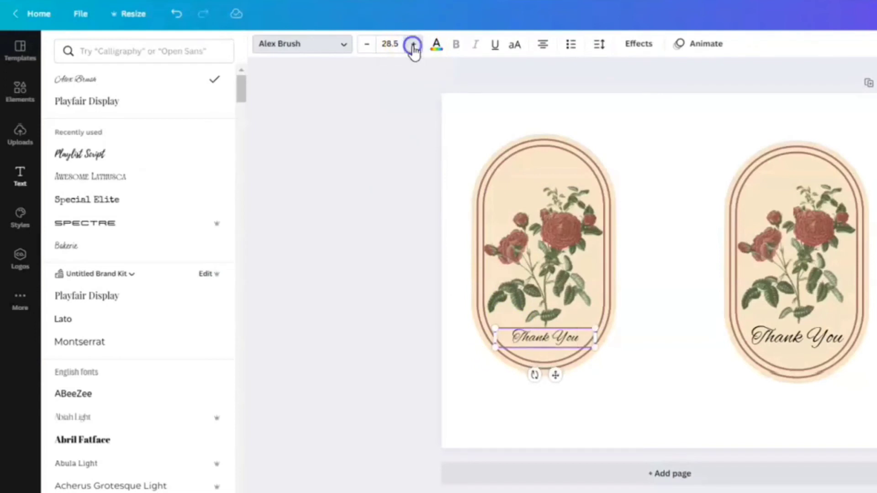
{"action": "left_click", "coordinate": [413, 45]}
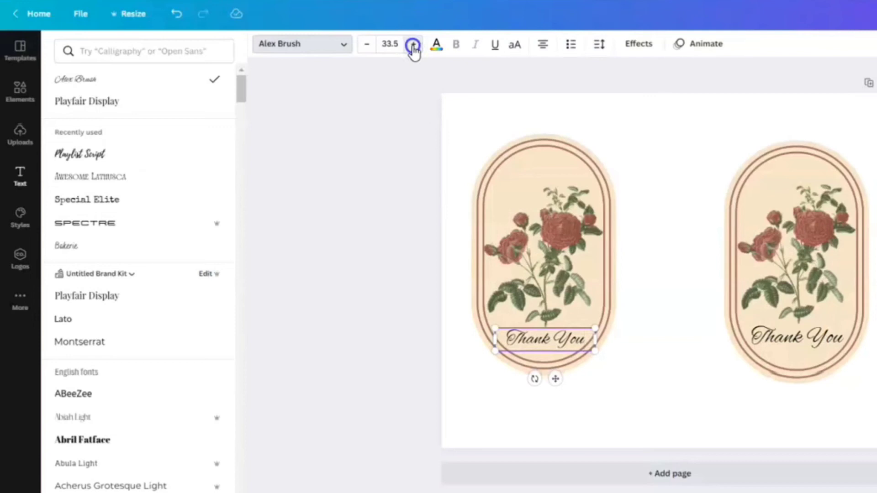
{"action": "left_click", "coordinate": [413, 45]}
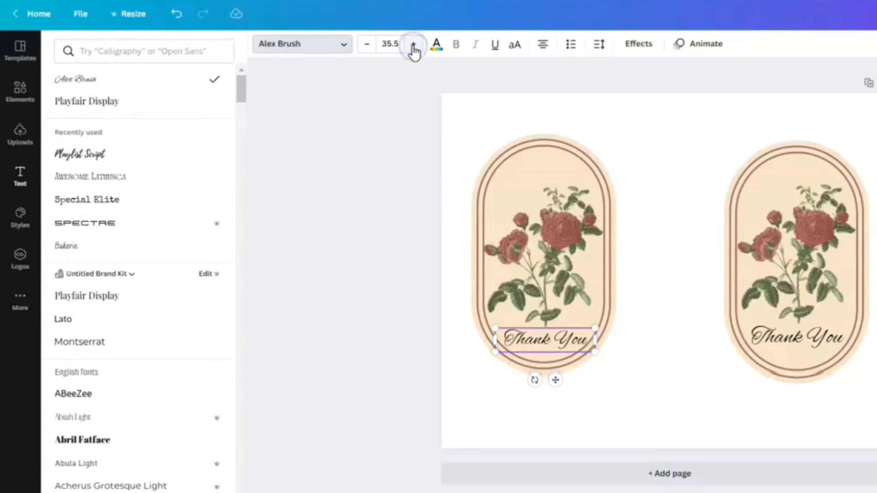
{"action": "left_click", "coordinate": [413, 45]}
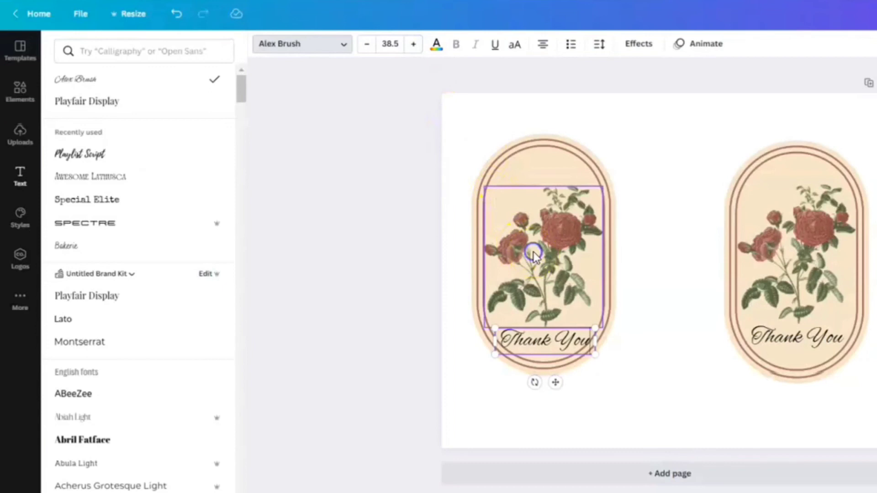
{"action": "left_click", "coordinate": [535, 258]}
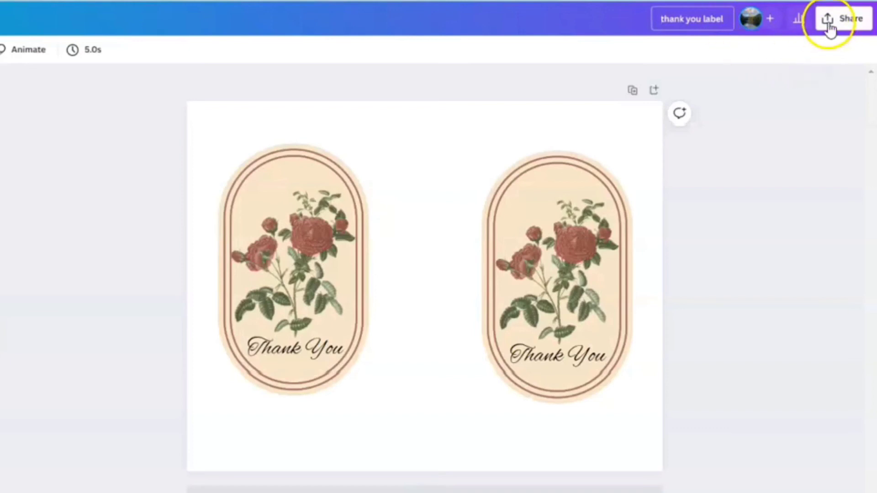
Step: Download the design through Share > Download with PNG as the file type
{"action": "left_click", "coordinate": [828, 19]}
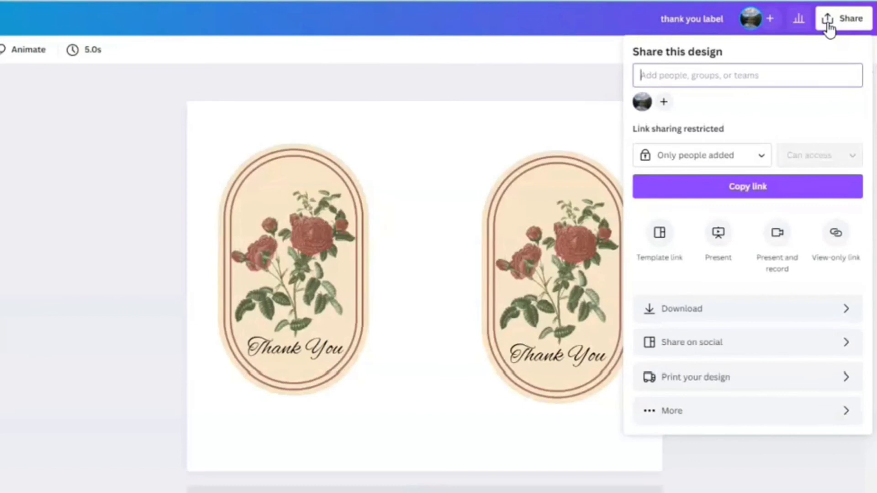
{"action": "mouse_move", "coordinate": [668, 299]}
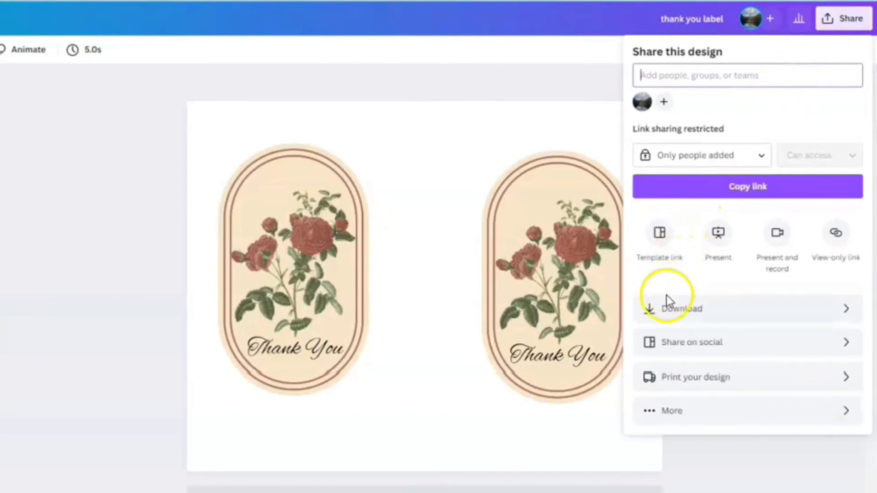
{"action": "left_click", "coordinate": [668, 315]}
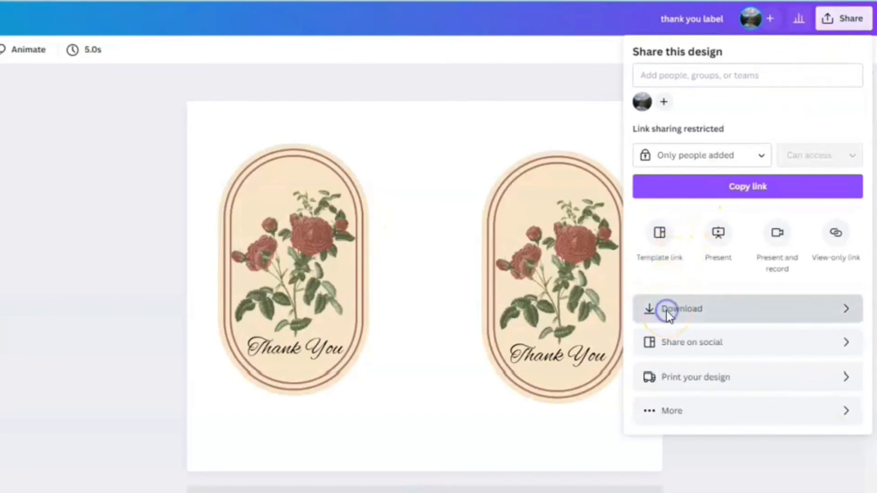
{"action": "left_click", "coordinate": [681, 308]}
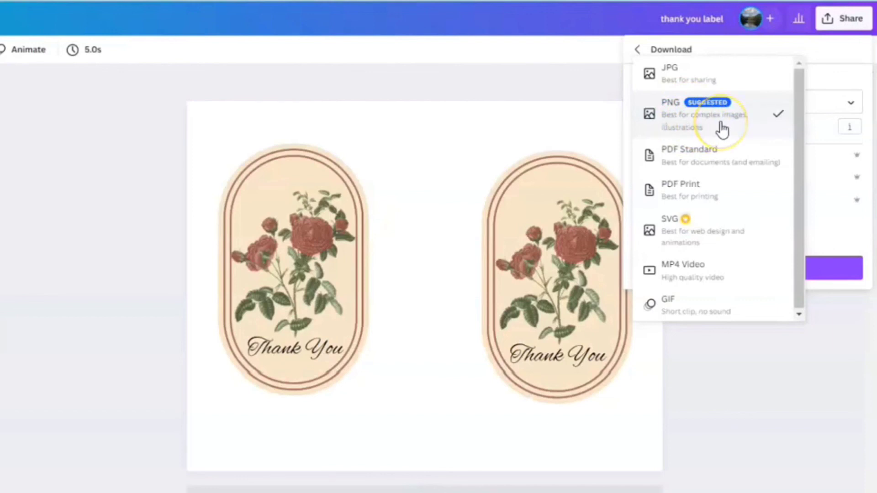
{"action": "left_click", "coordinate": [706, 113]}
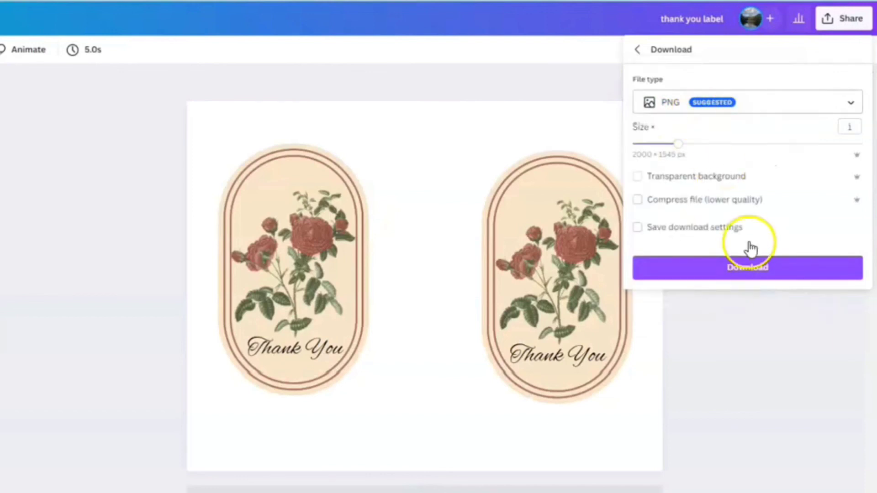
{"action": "left_click", "coordinate": [747, 267]}
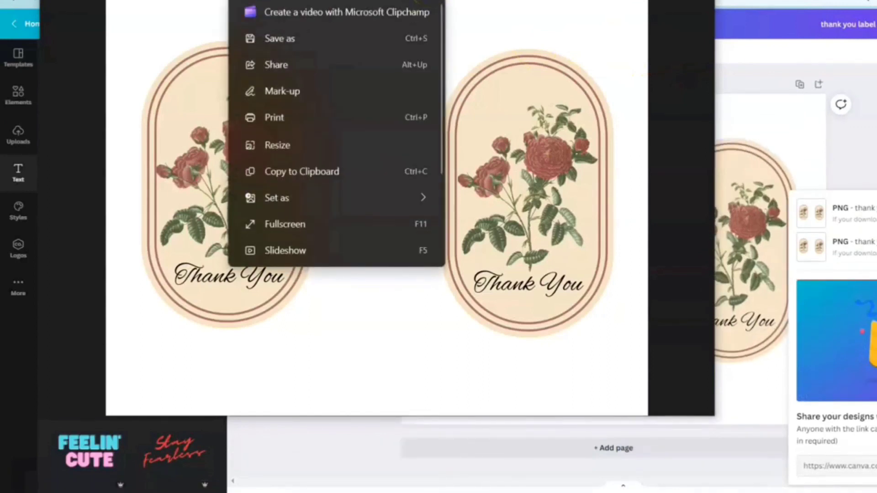
Step: Print the tag image from Windows Photos on Letter paper in landscape orientation
{"action": "left_click", "coordinate": [274, 117]}
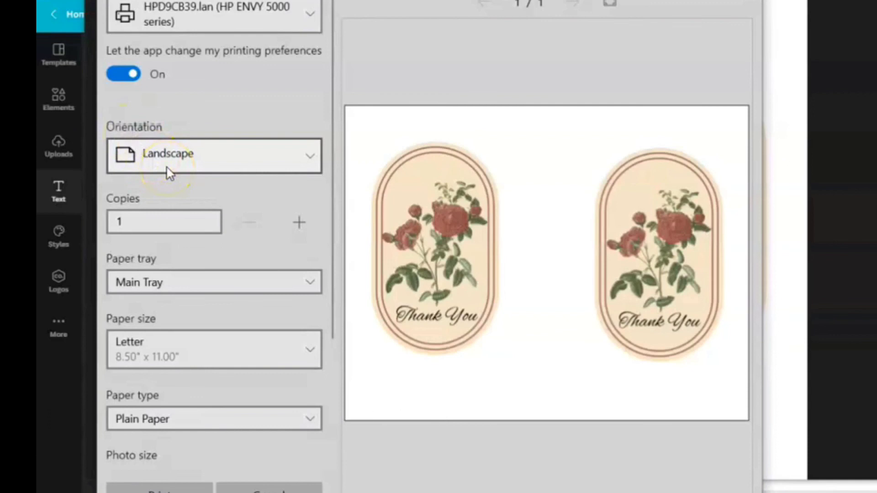
{"action": "mouse_move", "coordinate": [382, 222]}
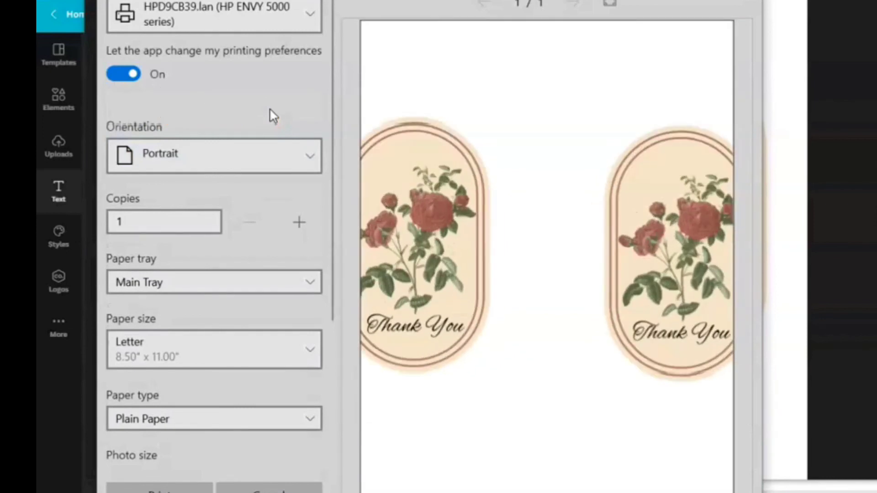
{"action": "mouse_move", "coordinate": [441, 366]}
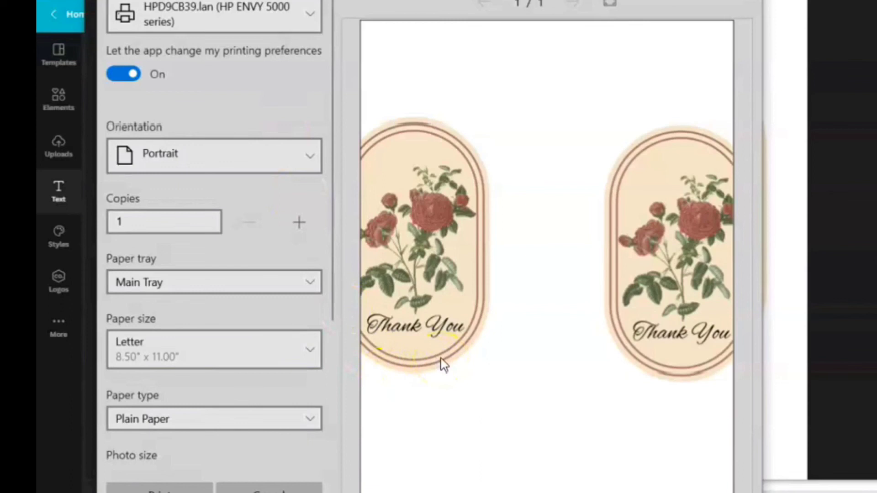
{"action": "left_click", "coordinate": [214, 155]}
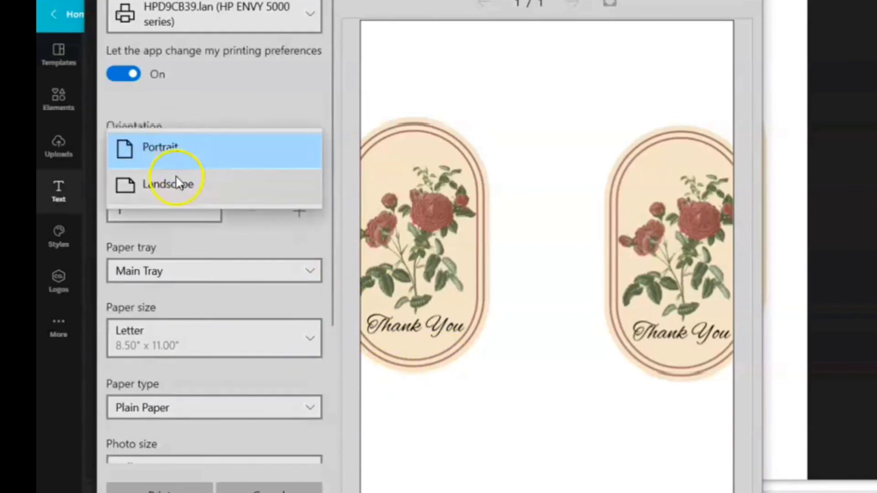
{"action": "left_click", "coordinate": [168, 185]}
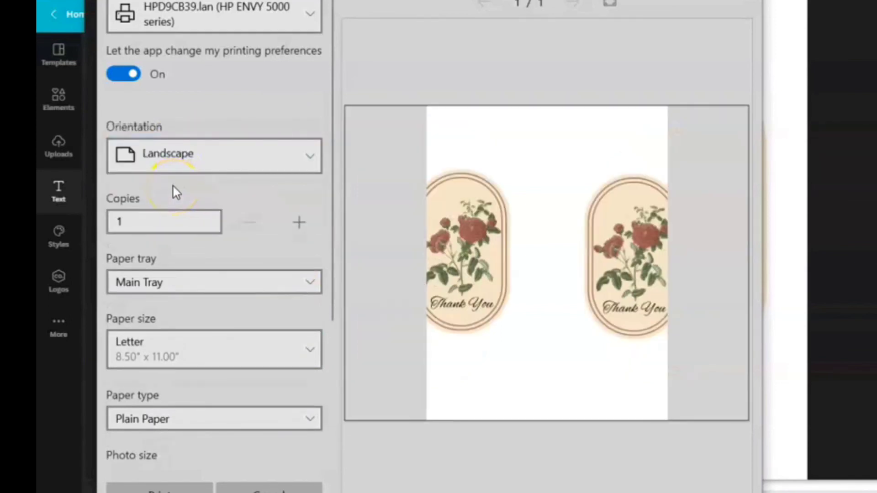